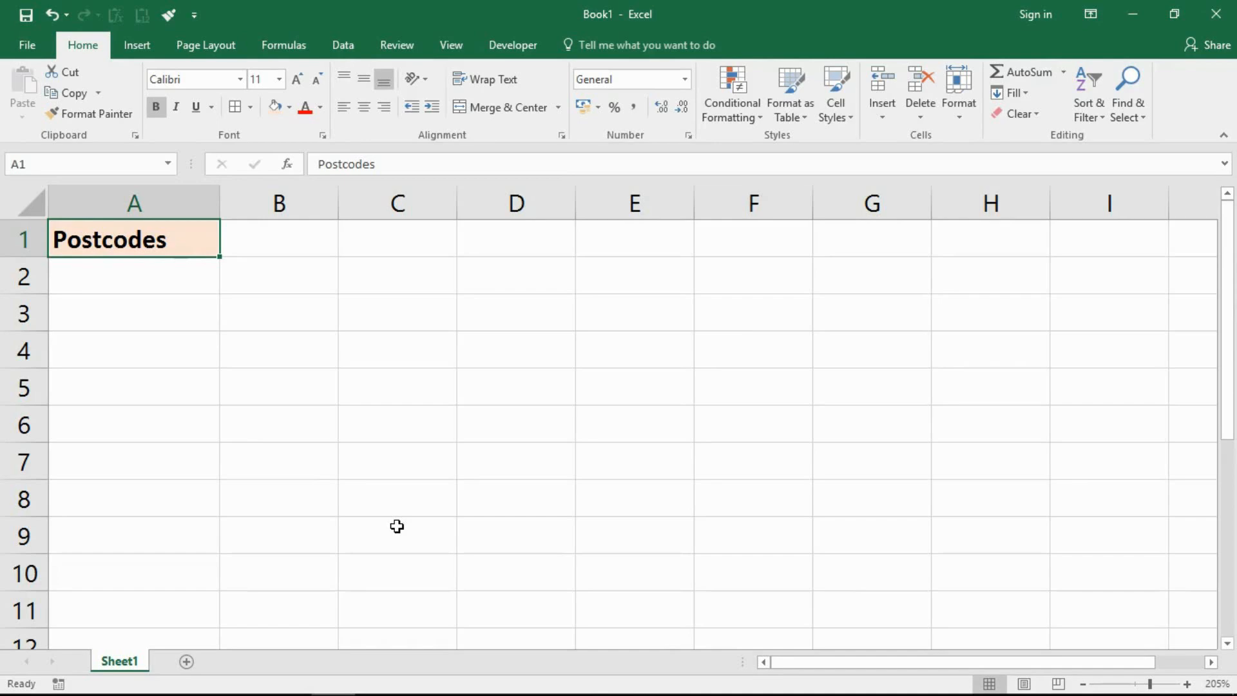
mouse_move(328, 394)
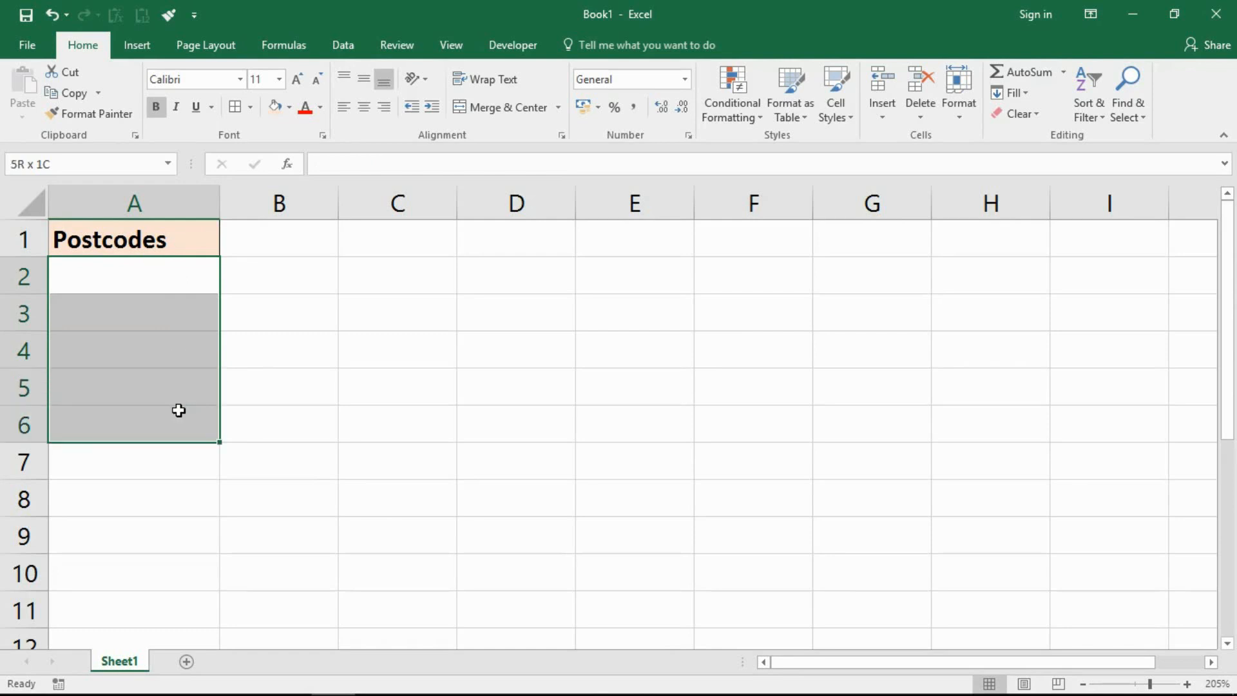
Step: Select the postcode entry range A2:A6 beneath the Postcodes header
left_click(134, 274)
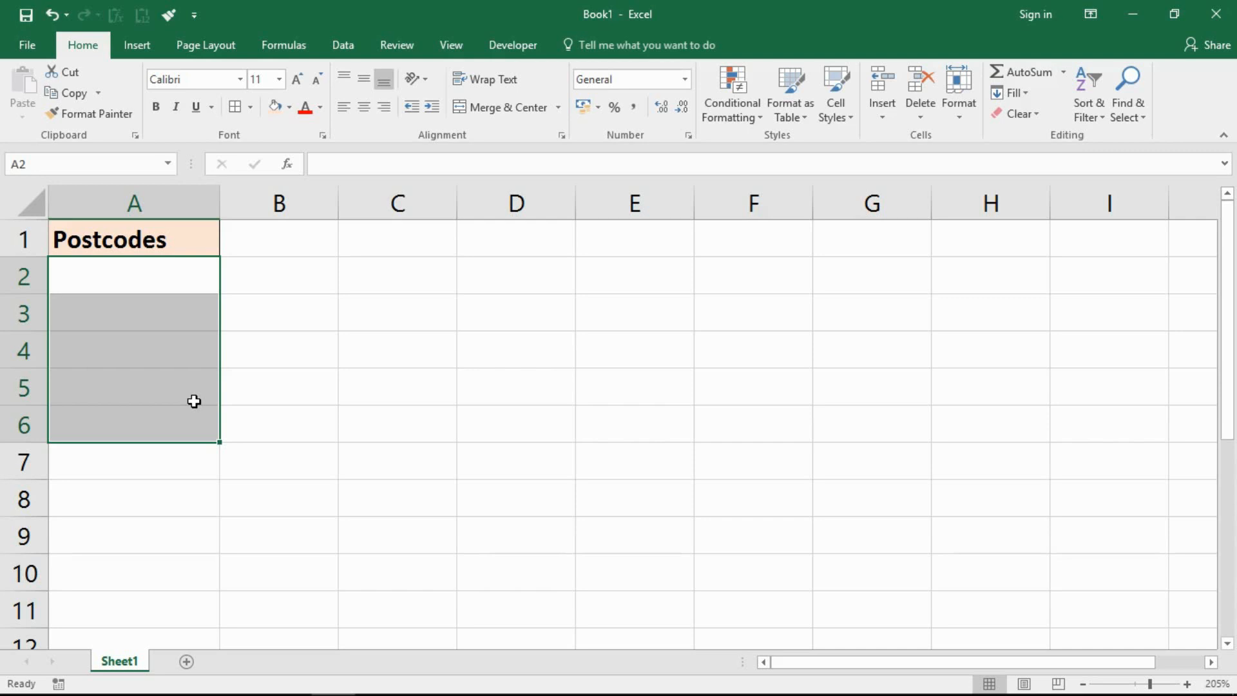
mouse_move(206, 431)
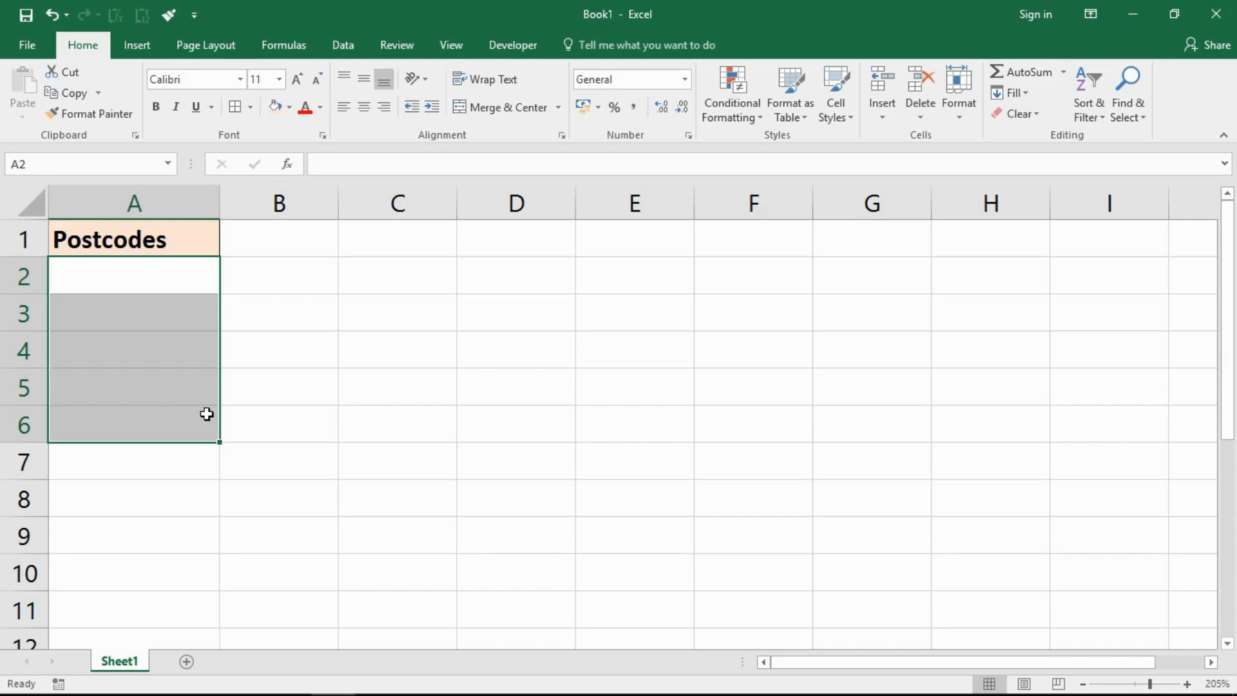
mouse_move(249, 420)
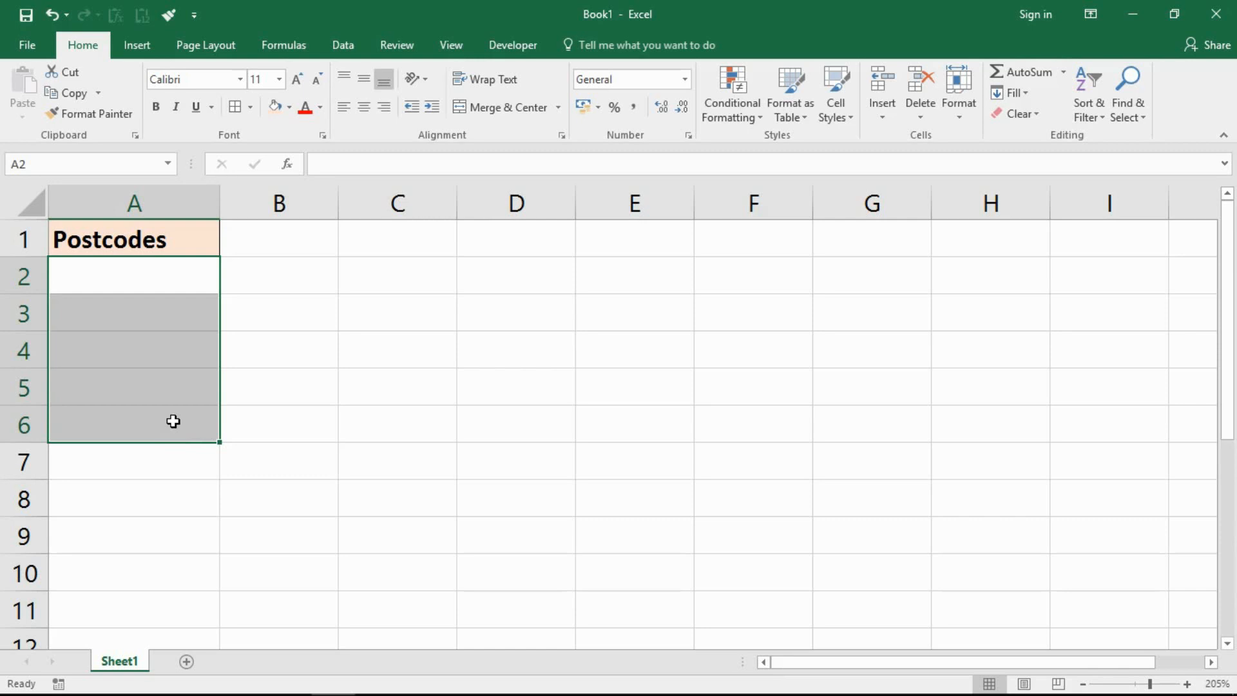
mouse_move(213, 412)
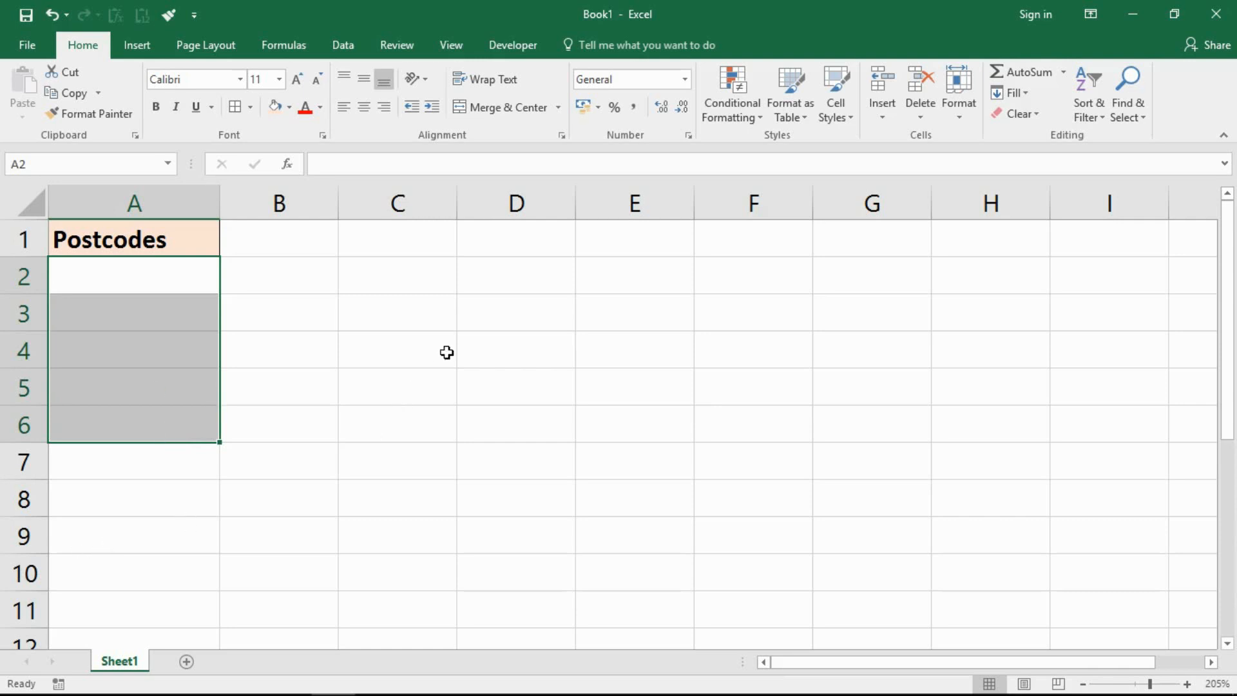
Step: Enter the test formula =UPPER(A2) in C3, referencing A2
left_click(397, 311)
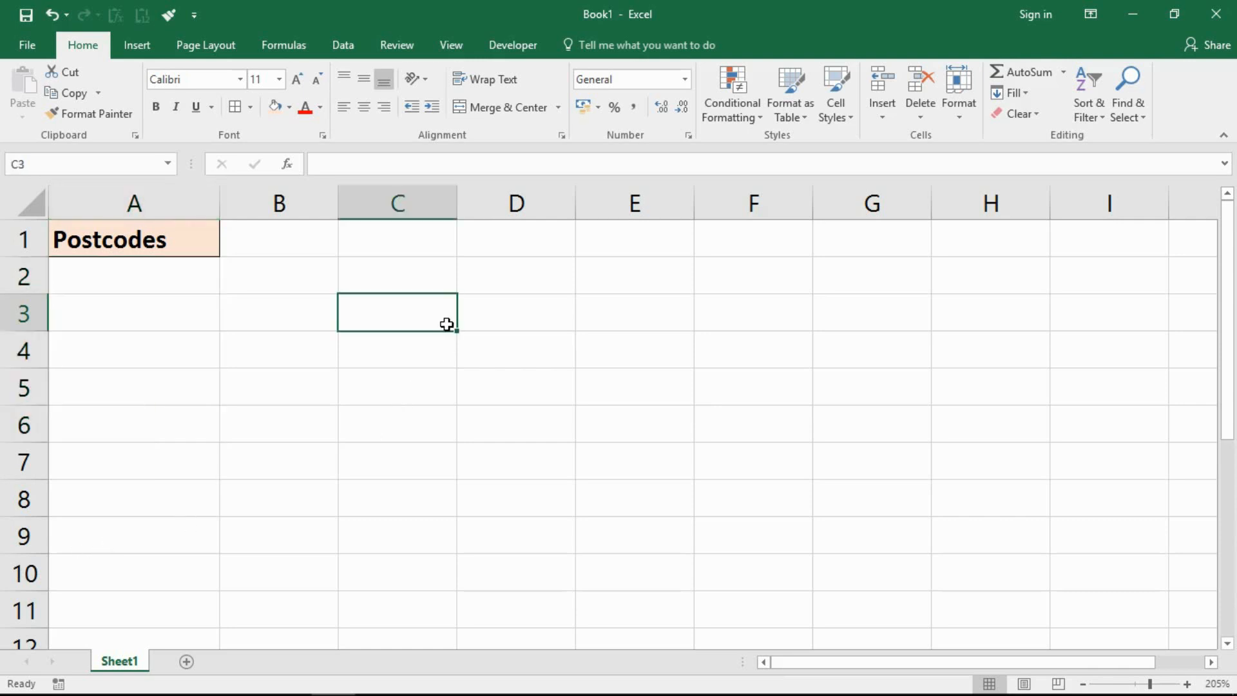
mouse_move(496, 340)
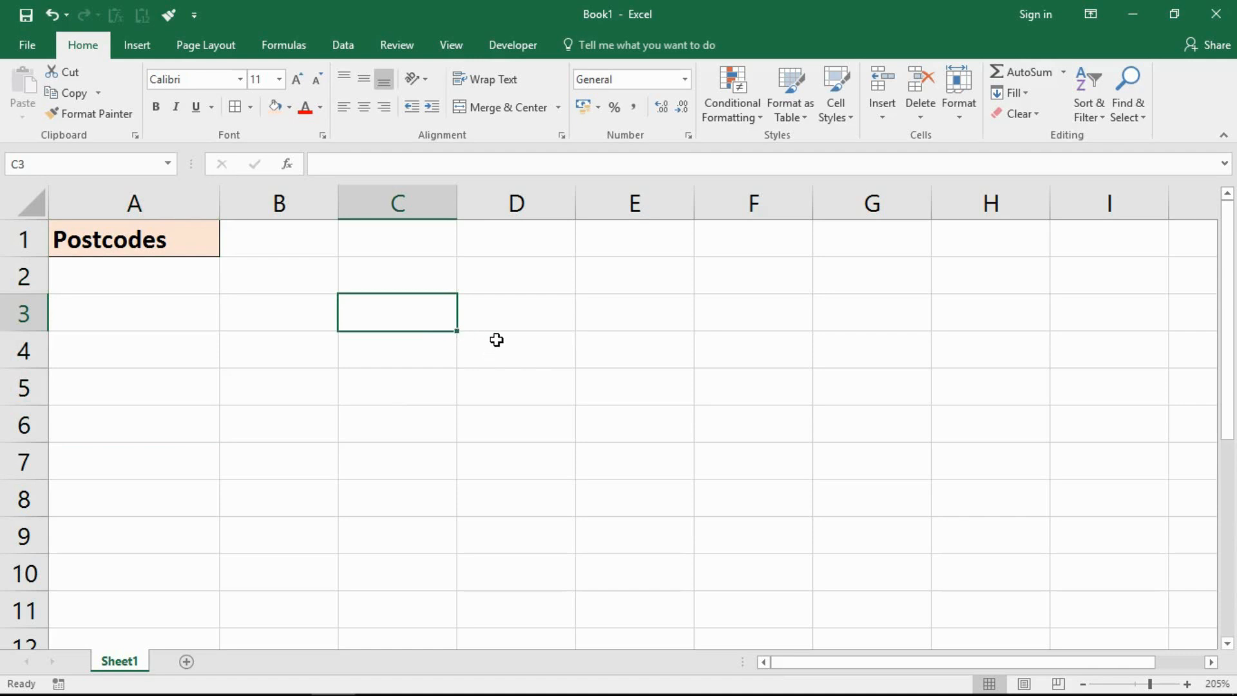
mouse_move(502, 340)
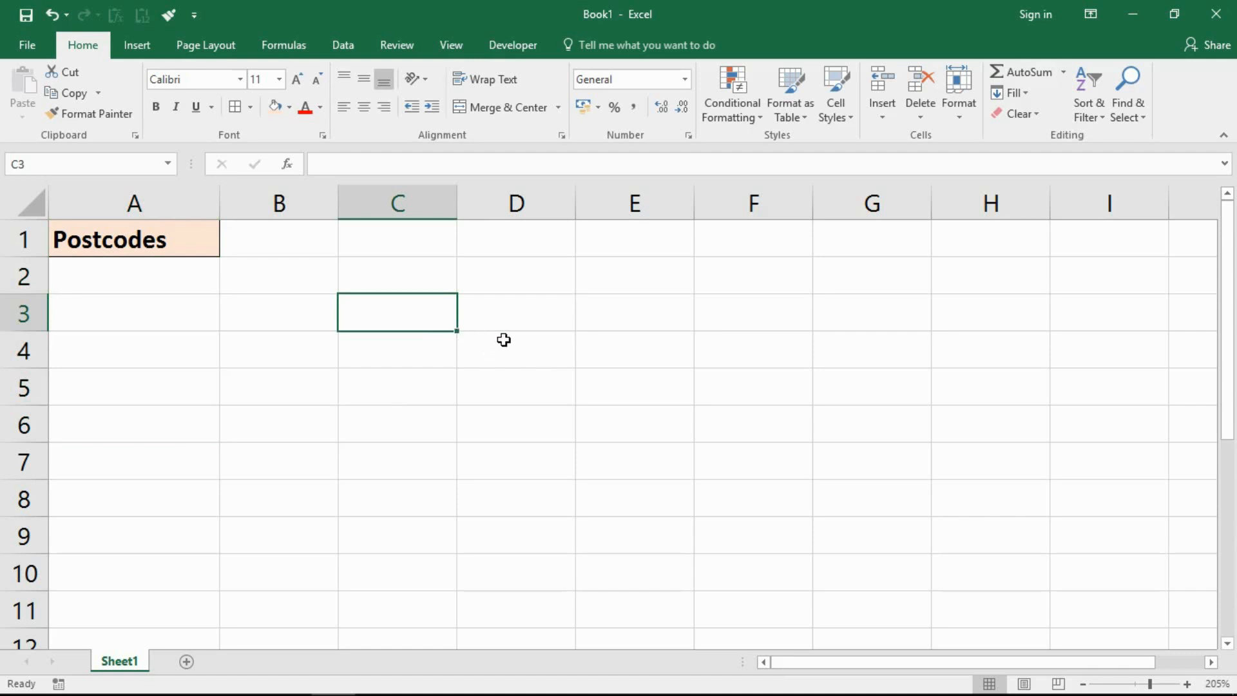
type("=u")
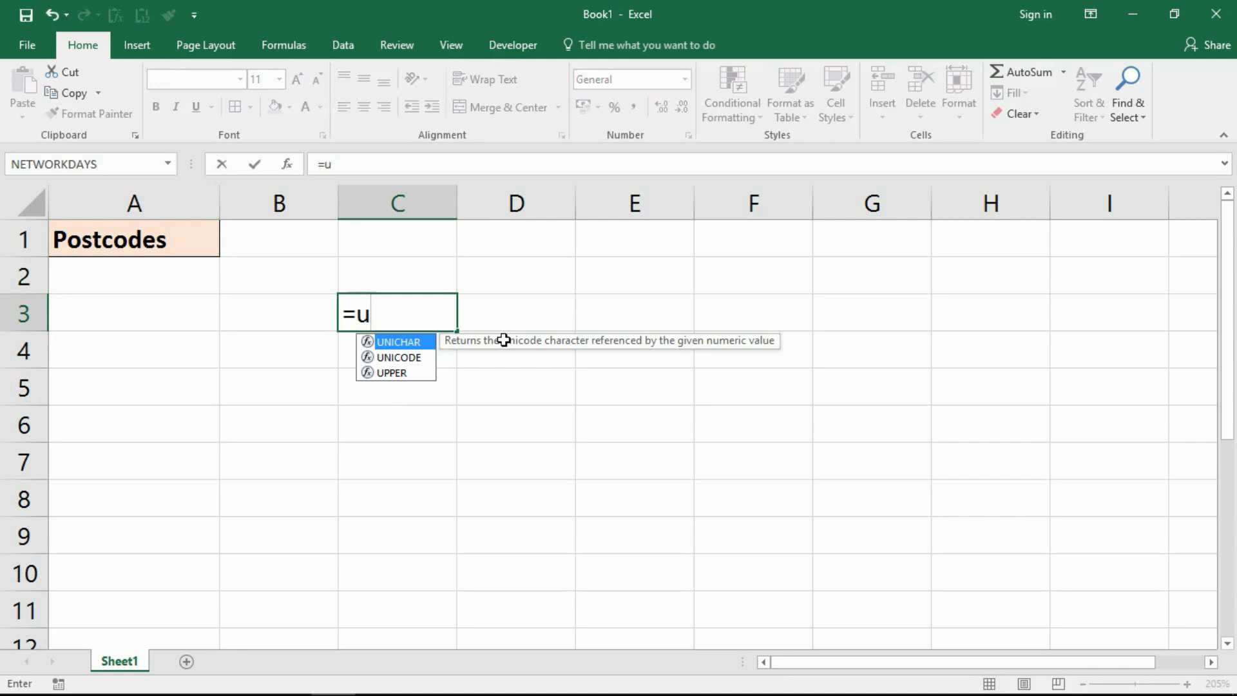
type("pp")
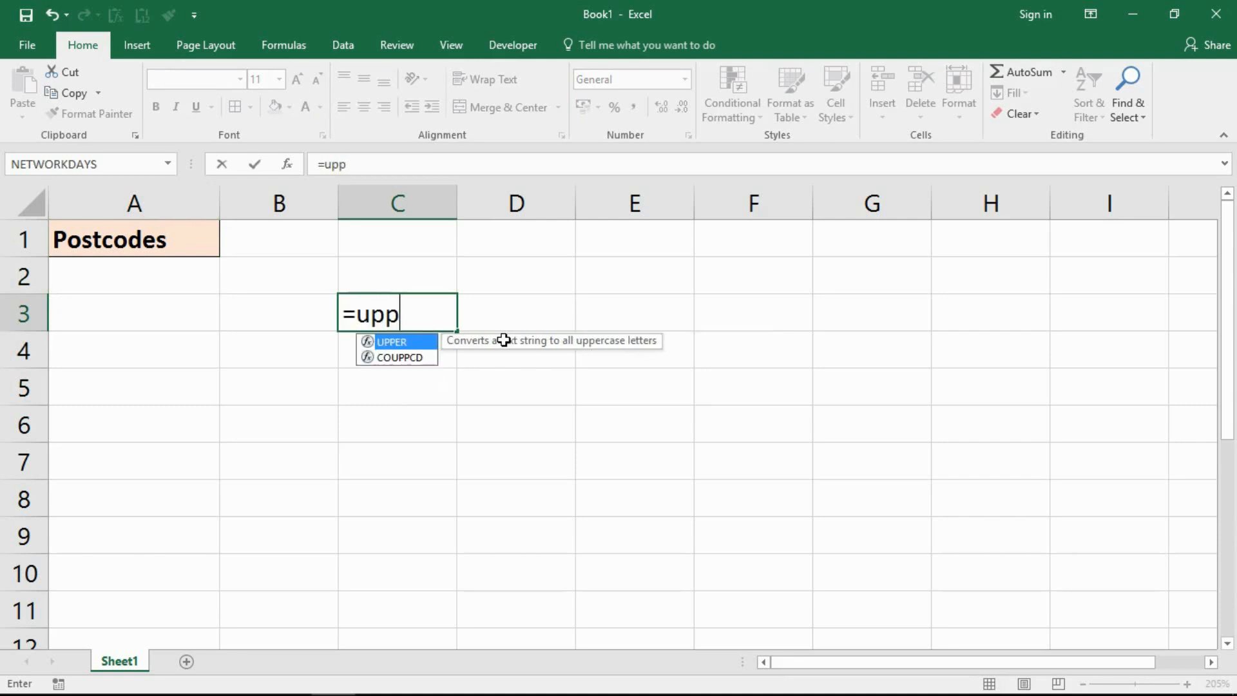
type("e")
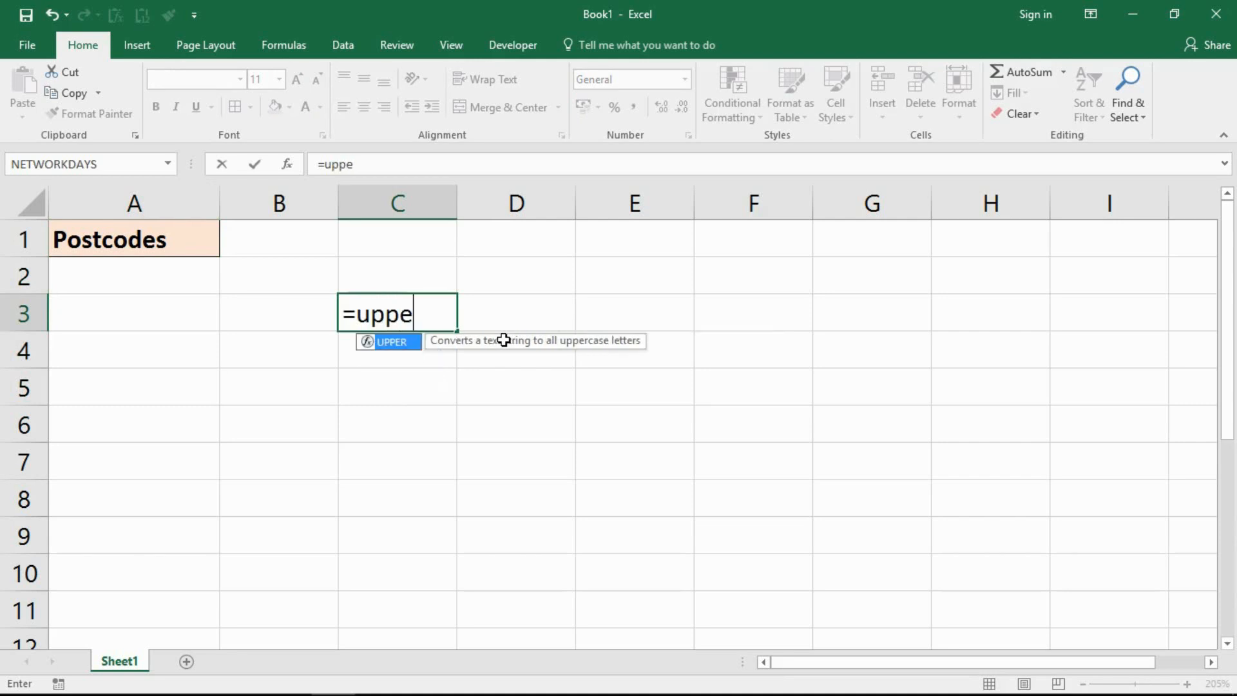
type("r")
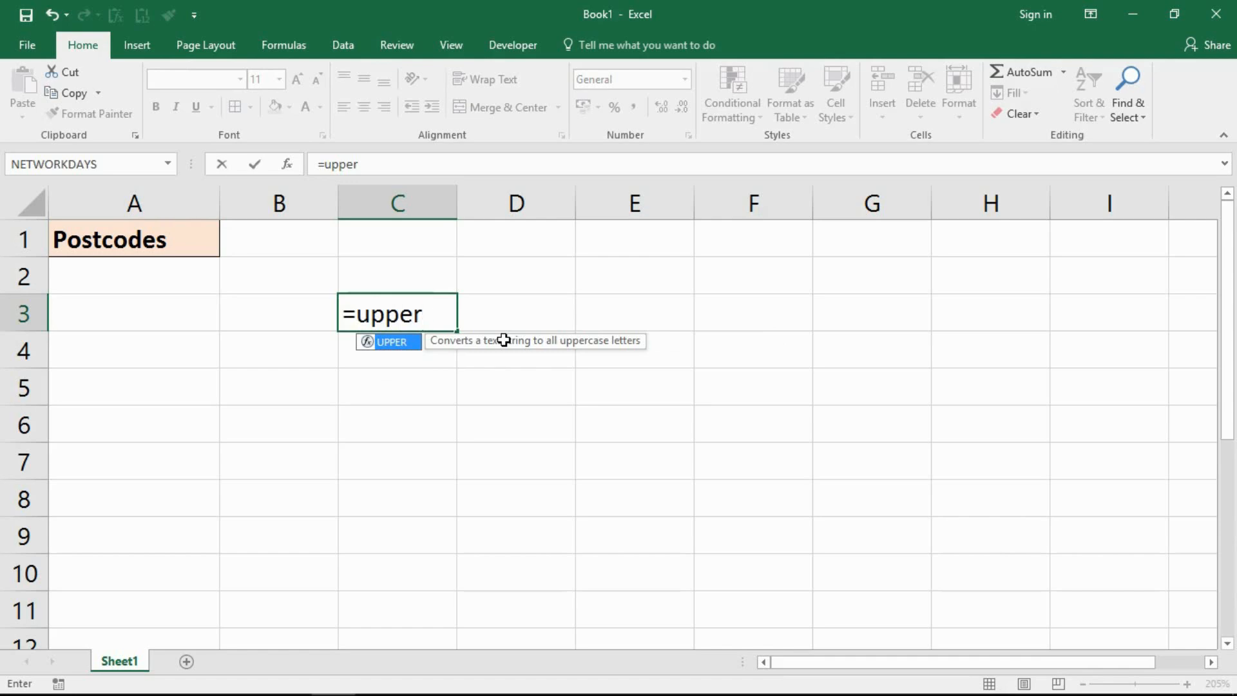
mouse_move(502, 357)
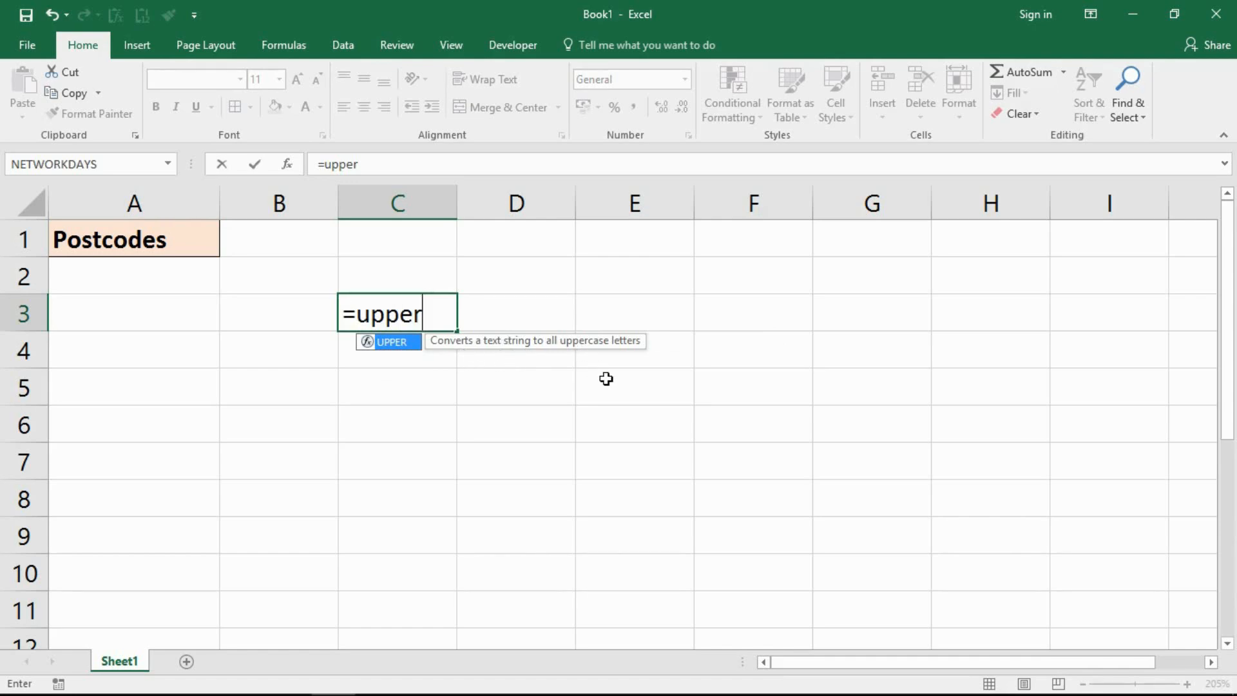
type("(")
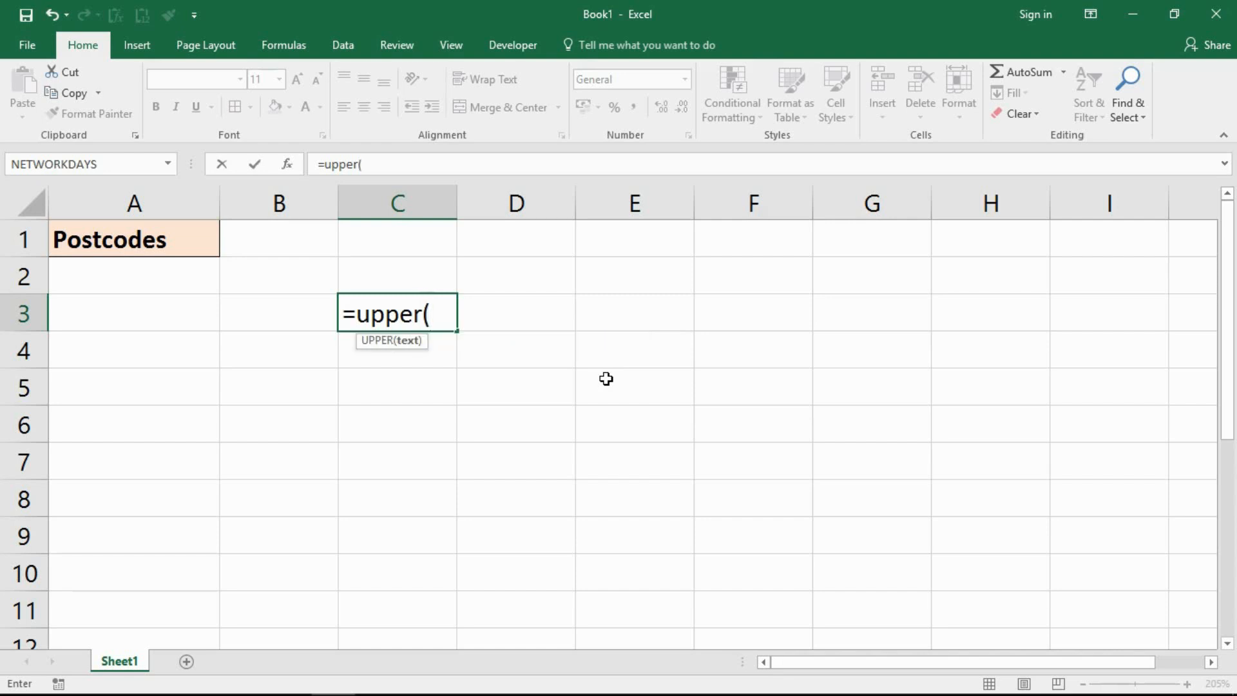
left_click(133, 274)
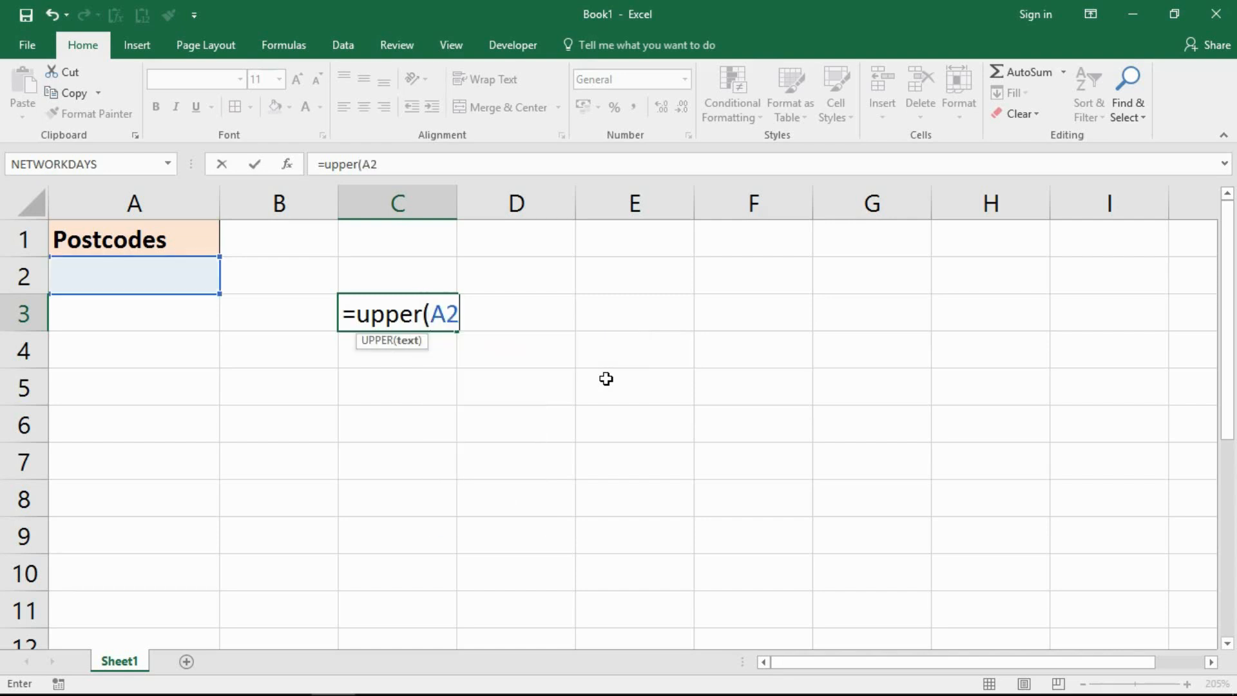
type(")")
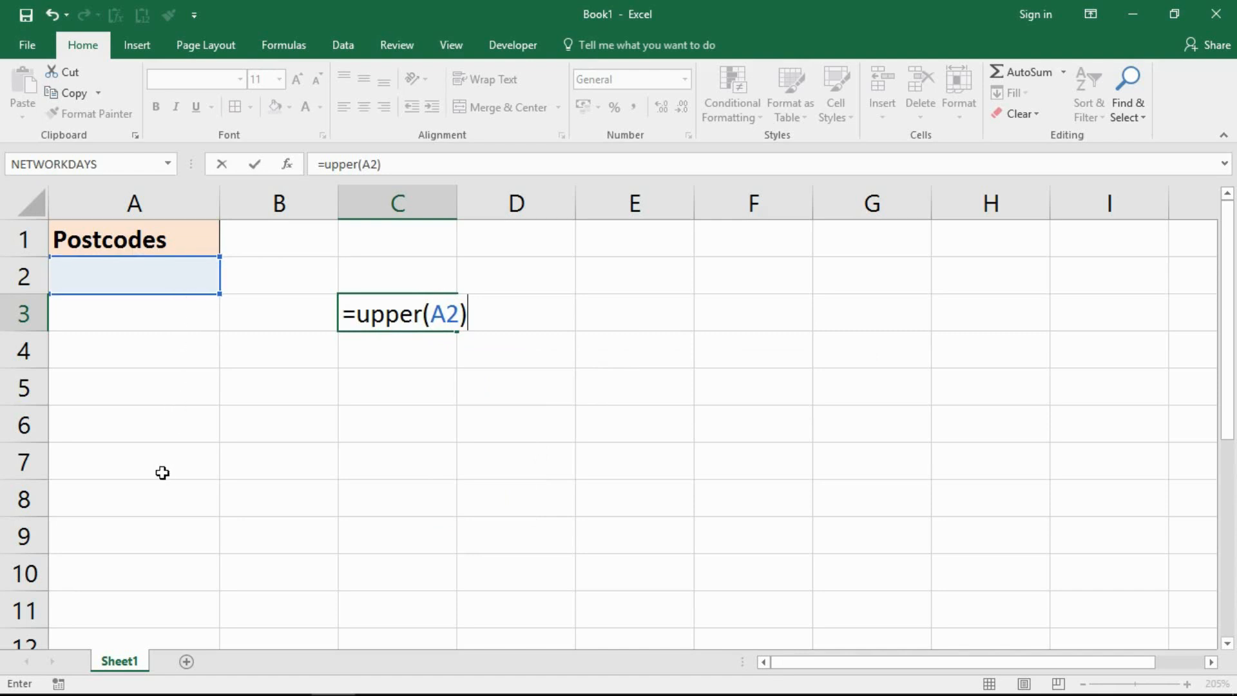
mouse_move(164, 469)
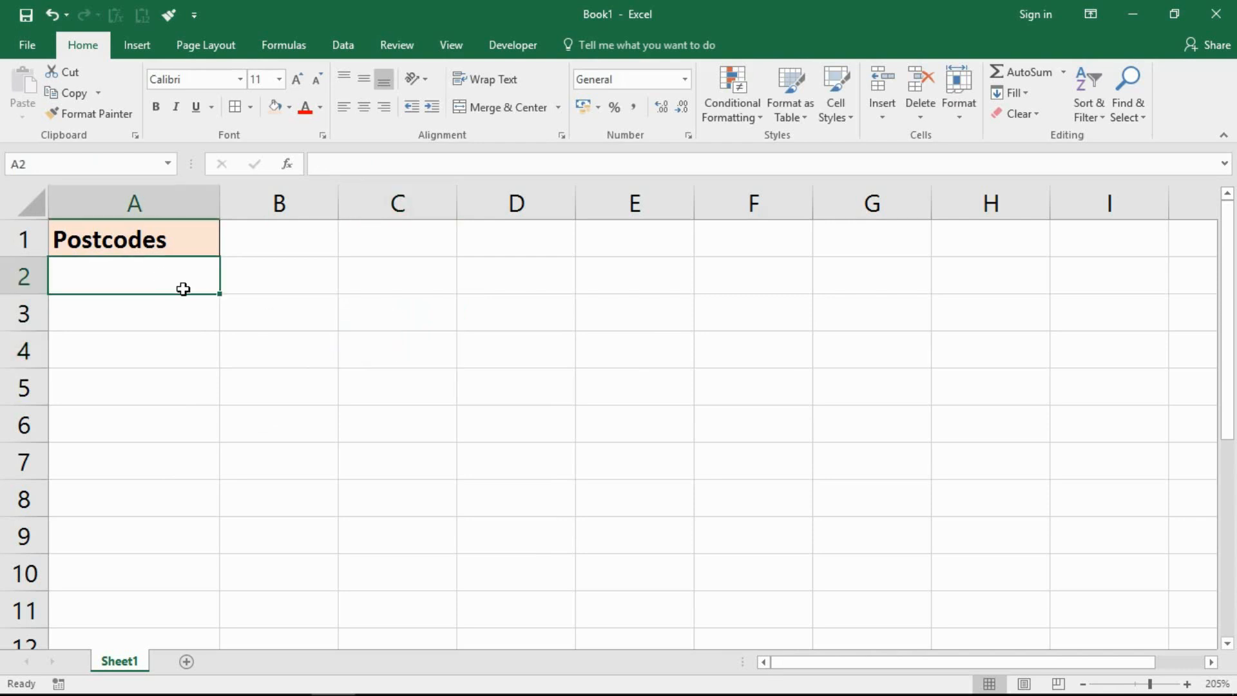
Step: Type the test postcode IP32 6Tg into A2 so C3 shows IP32 6TG
type("IP32")
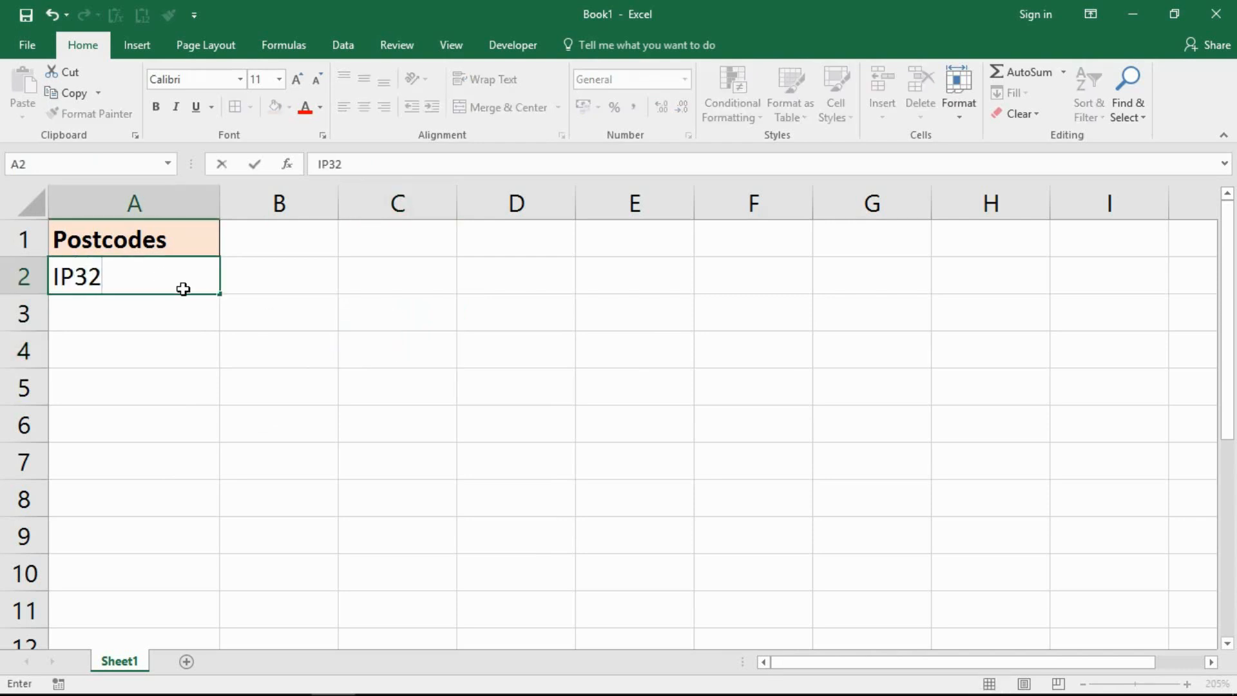
type("6TG")
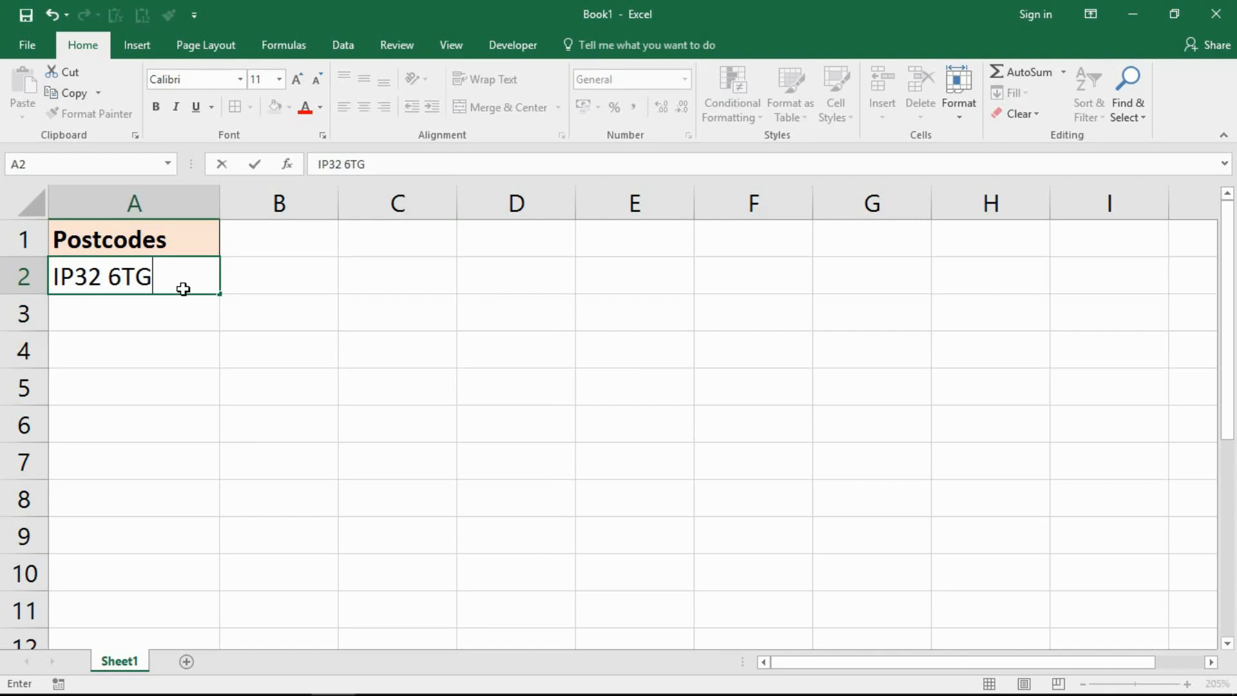
key("Backspace")
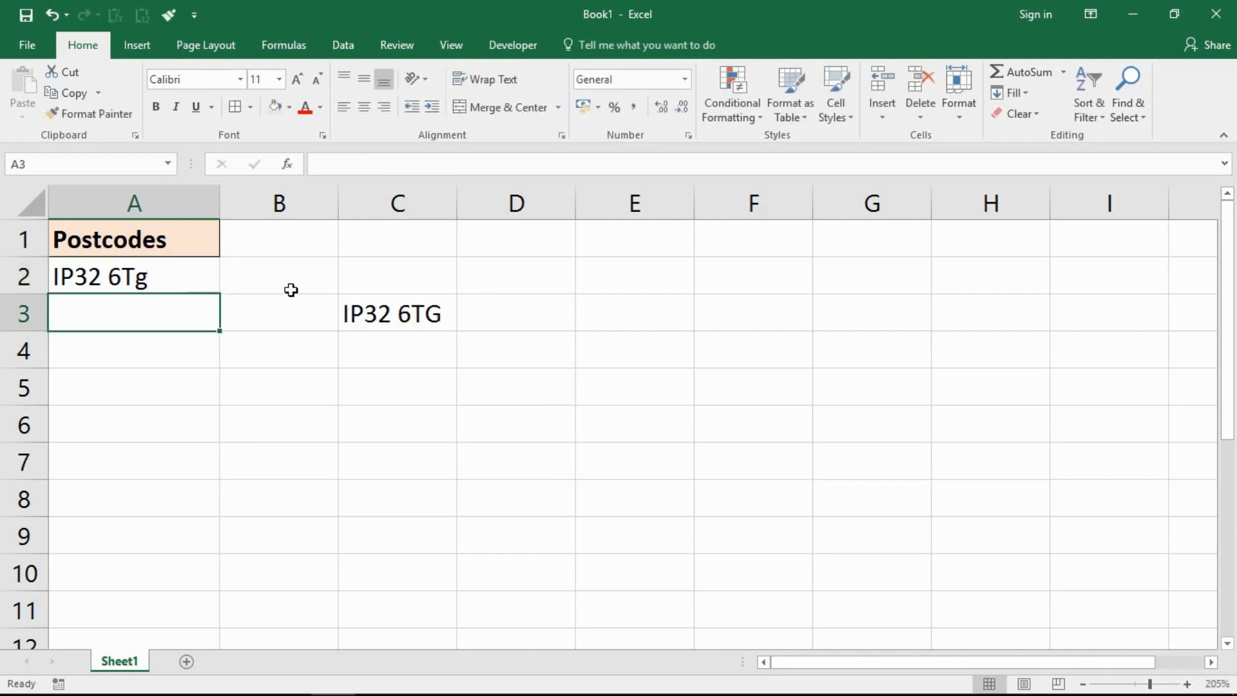
mouse_move(406, 315)
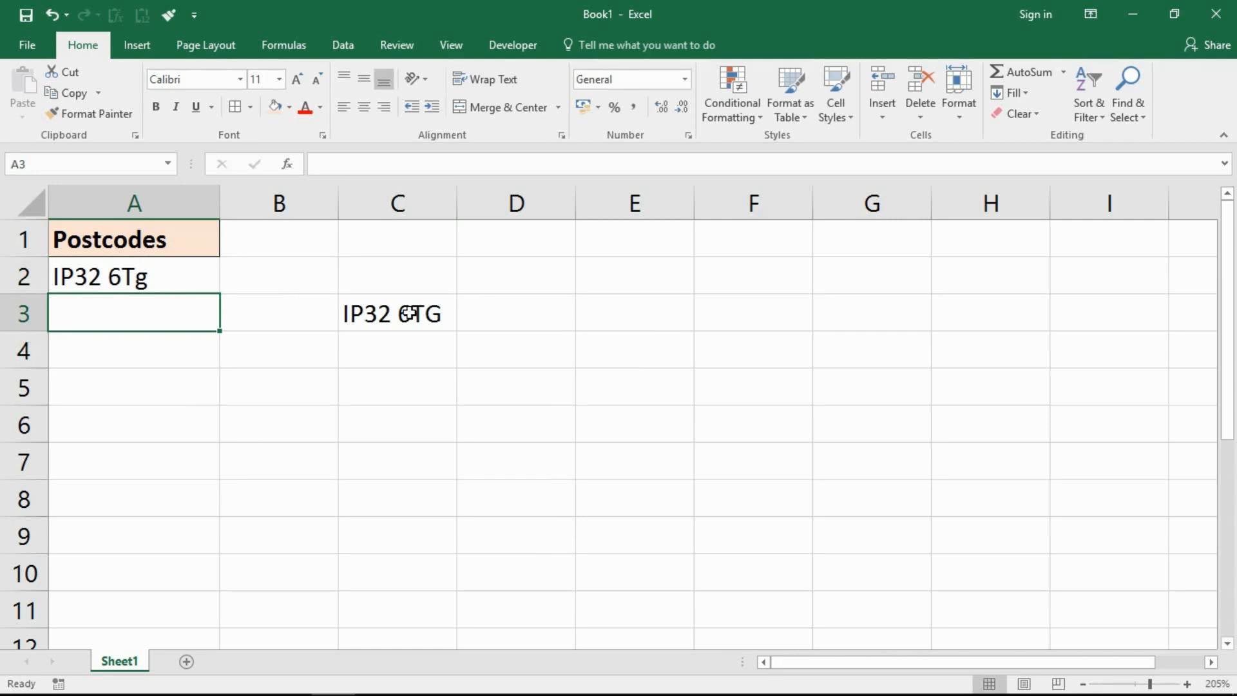
mouse_move(399, 321)
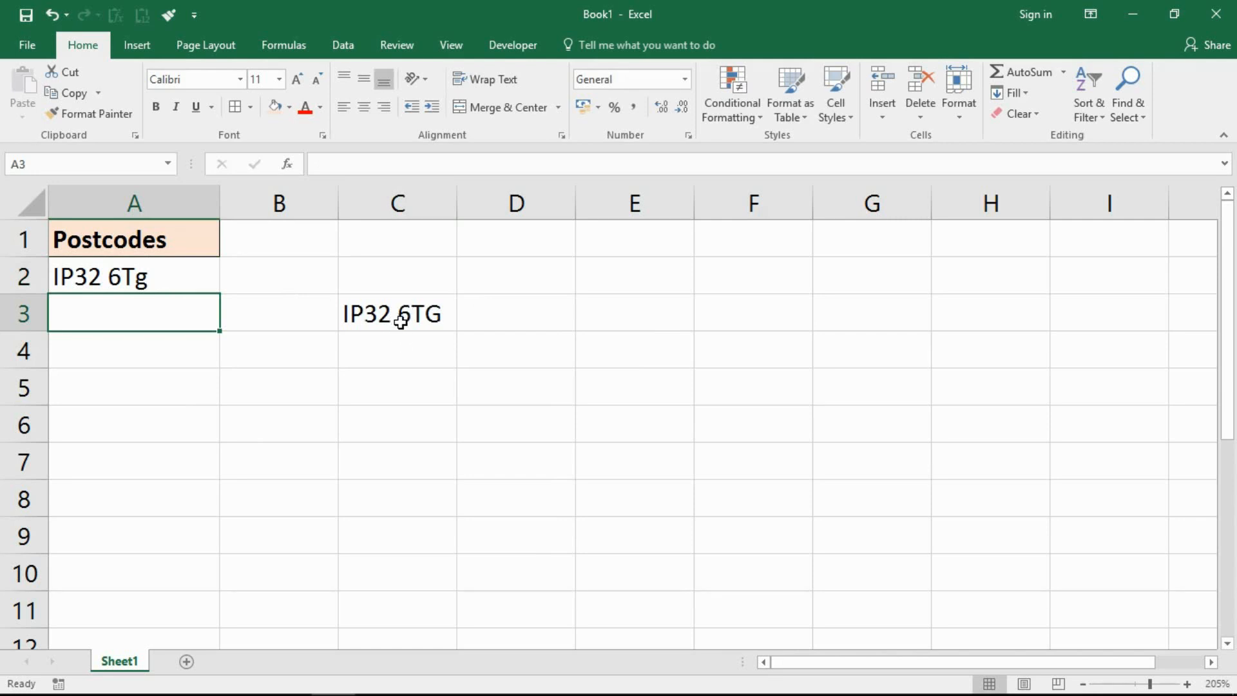
Step: Edit C3's formula into =exact(A2,UPPER(A2)) to draft the case-sensitive uppercase check
type("=UPPER(A2)")
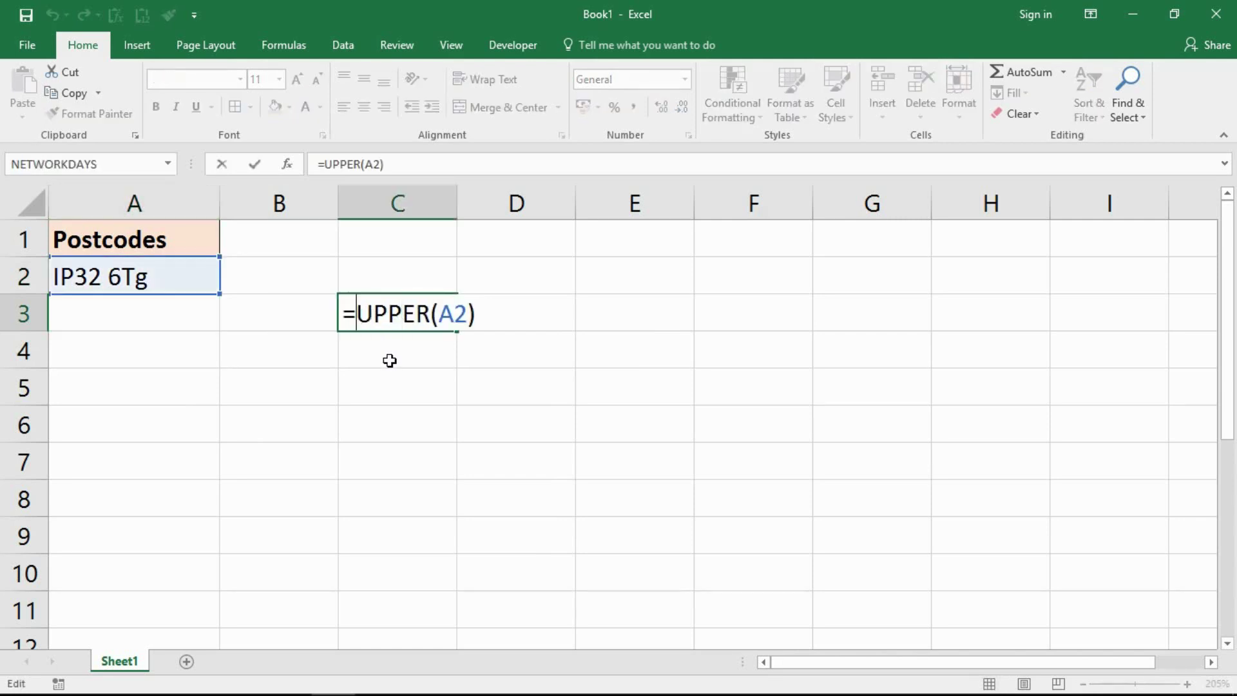
type("exa")
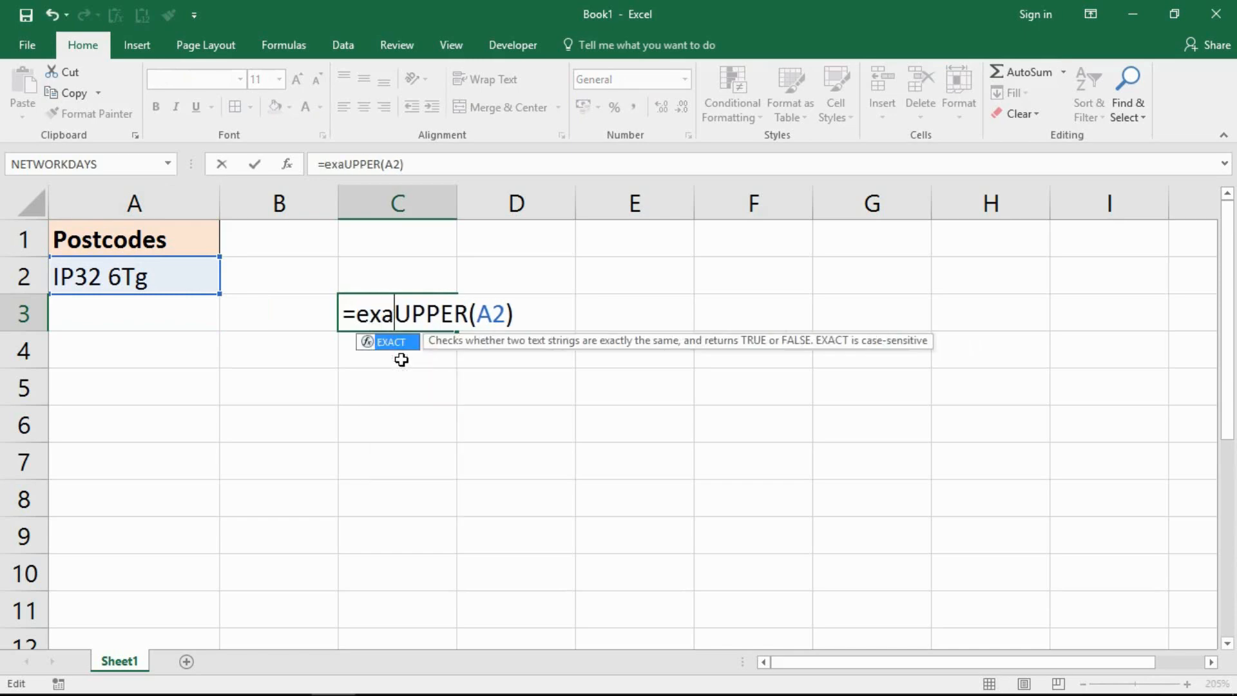
type("c")
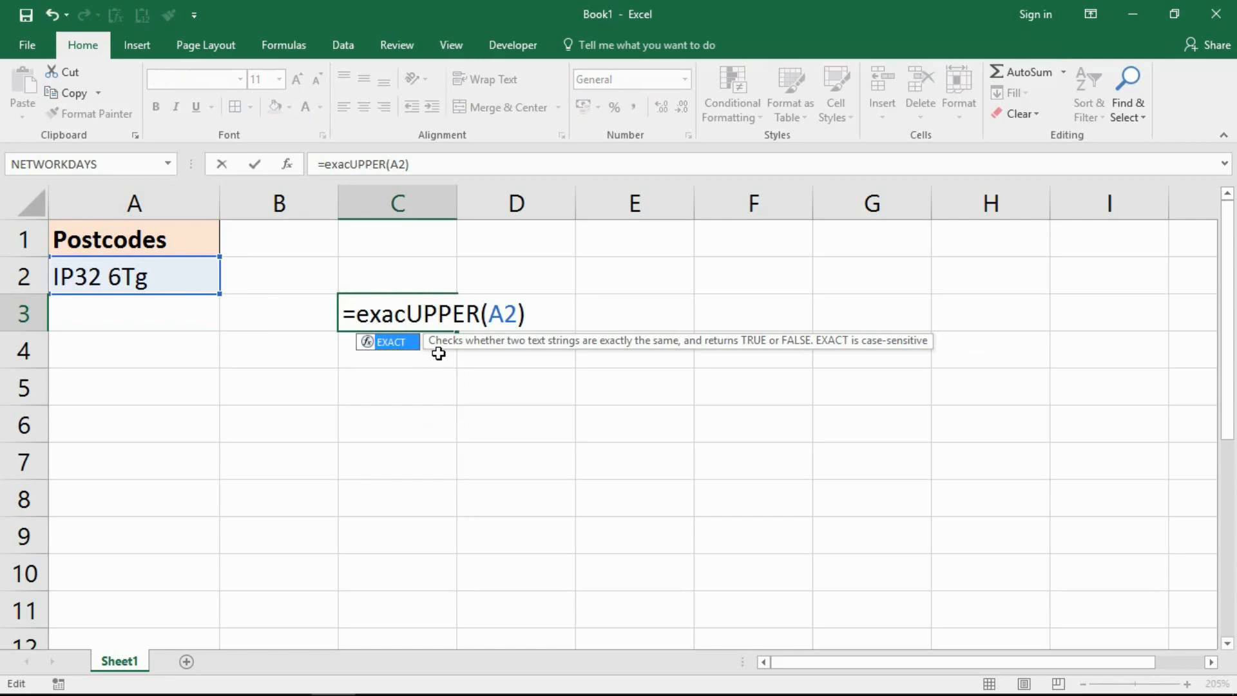
mouse_move(563, 350)
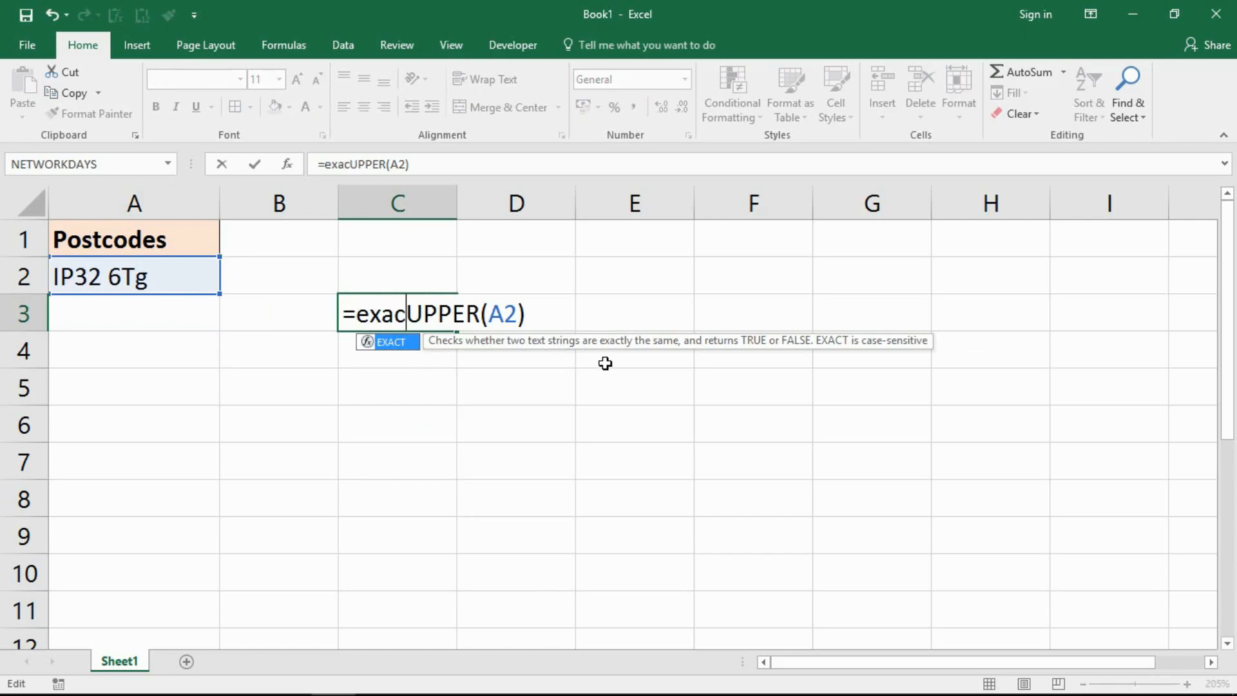
mouse_move(661, 373)
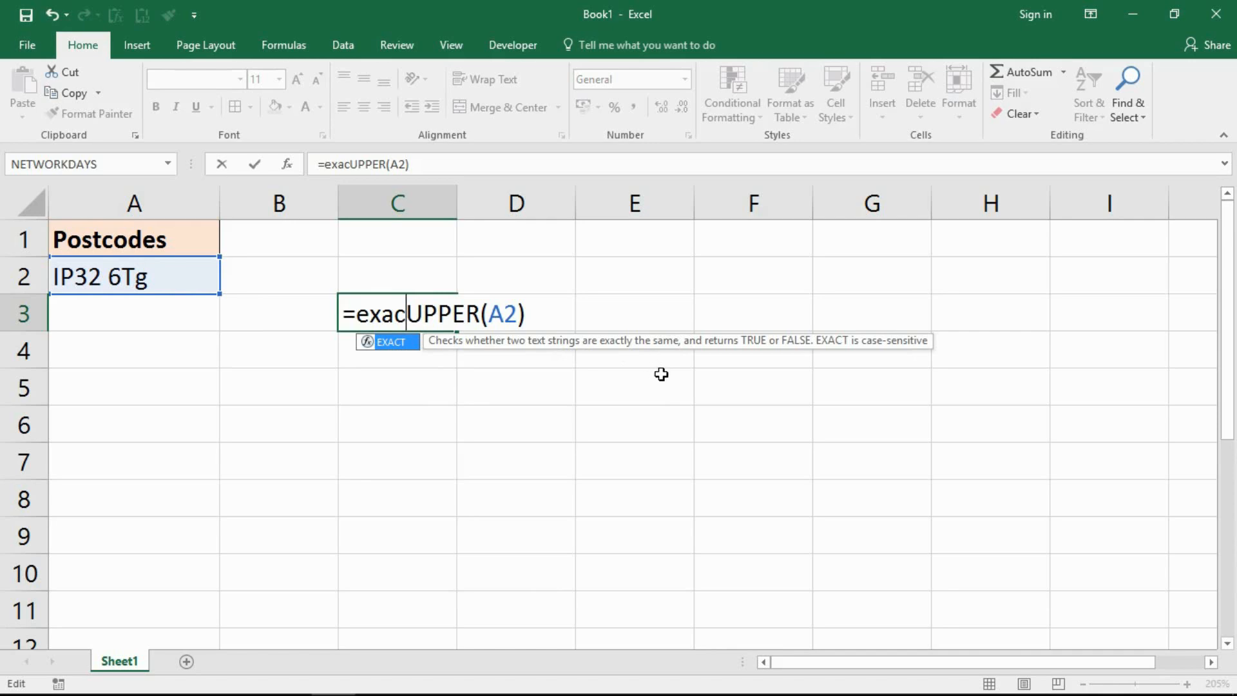
mouse_move(726, 374)
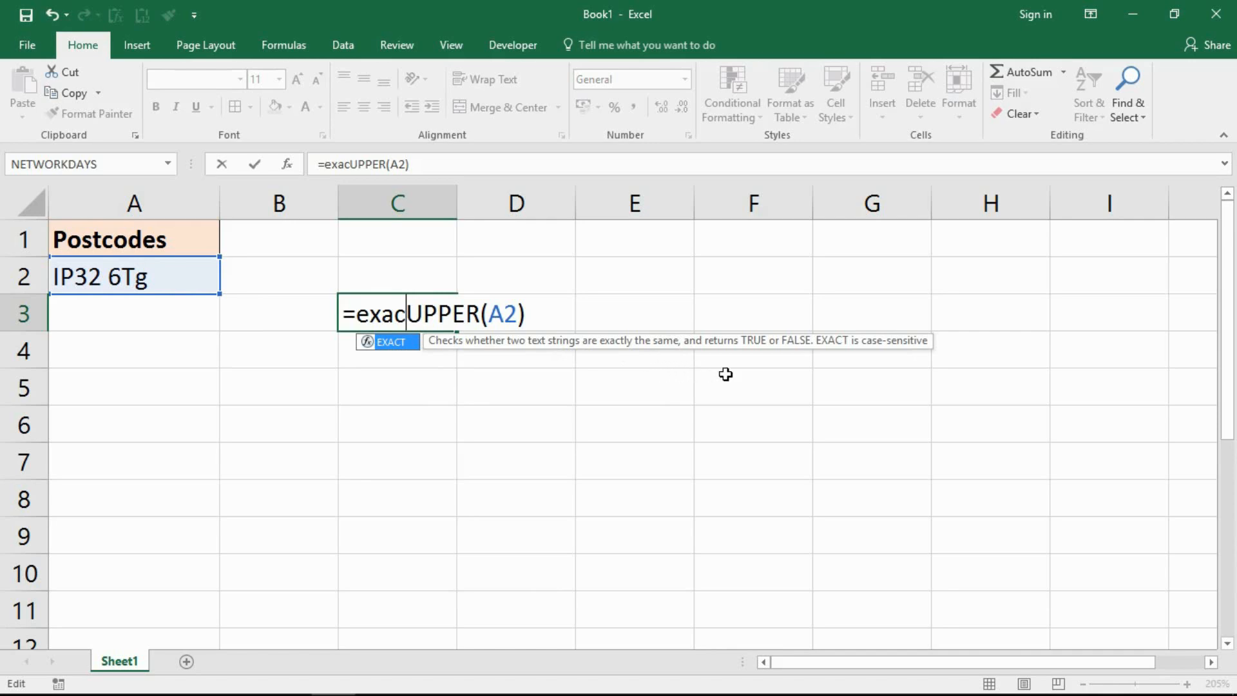
mouse_move(843, 348)
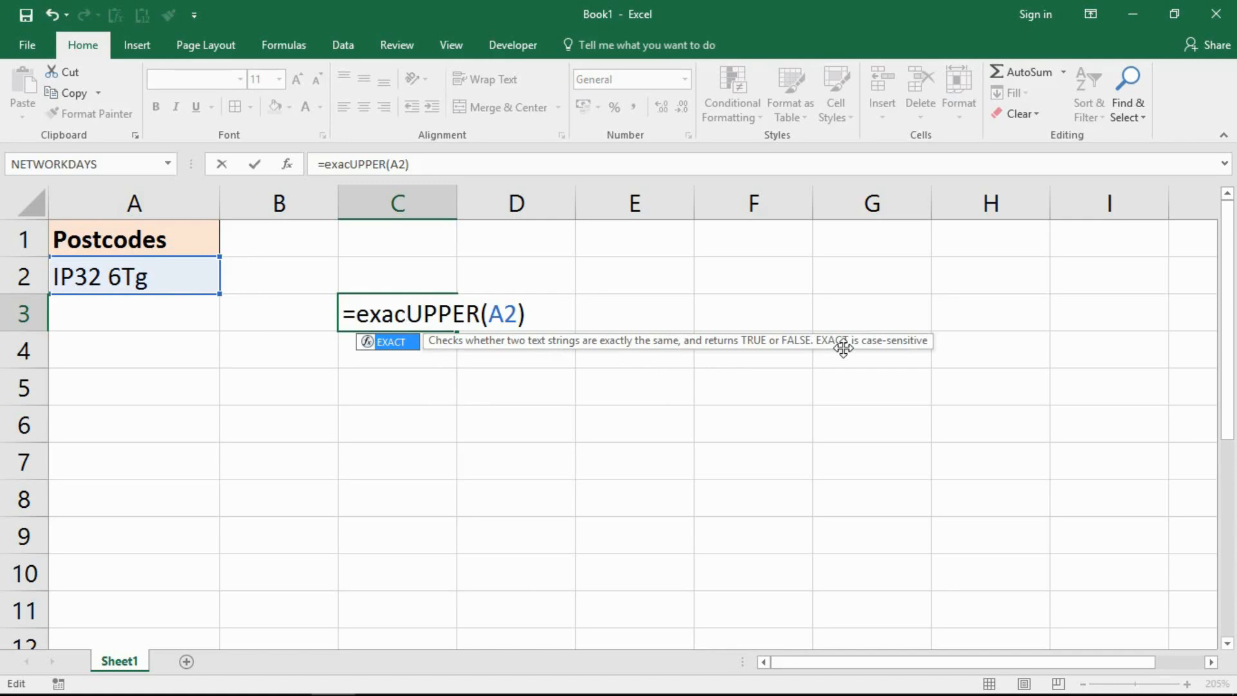
type("y")
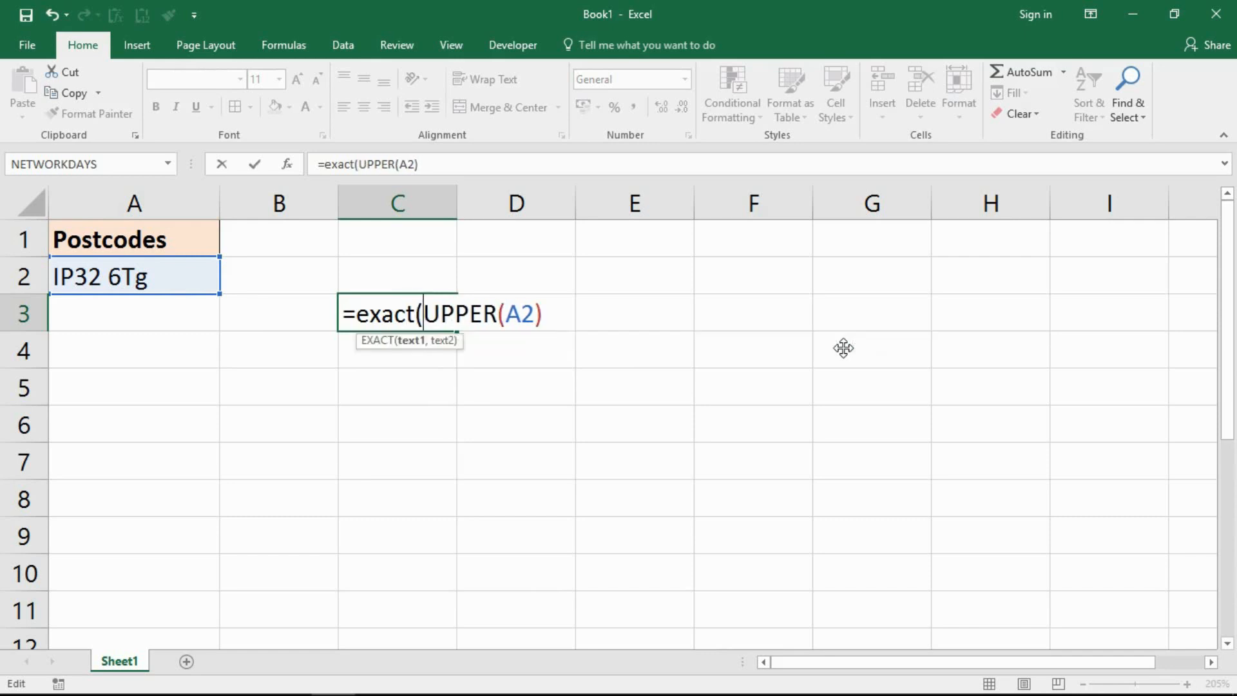
type("A2")
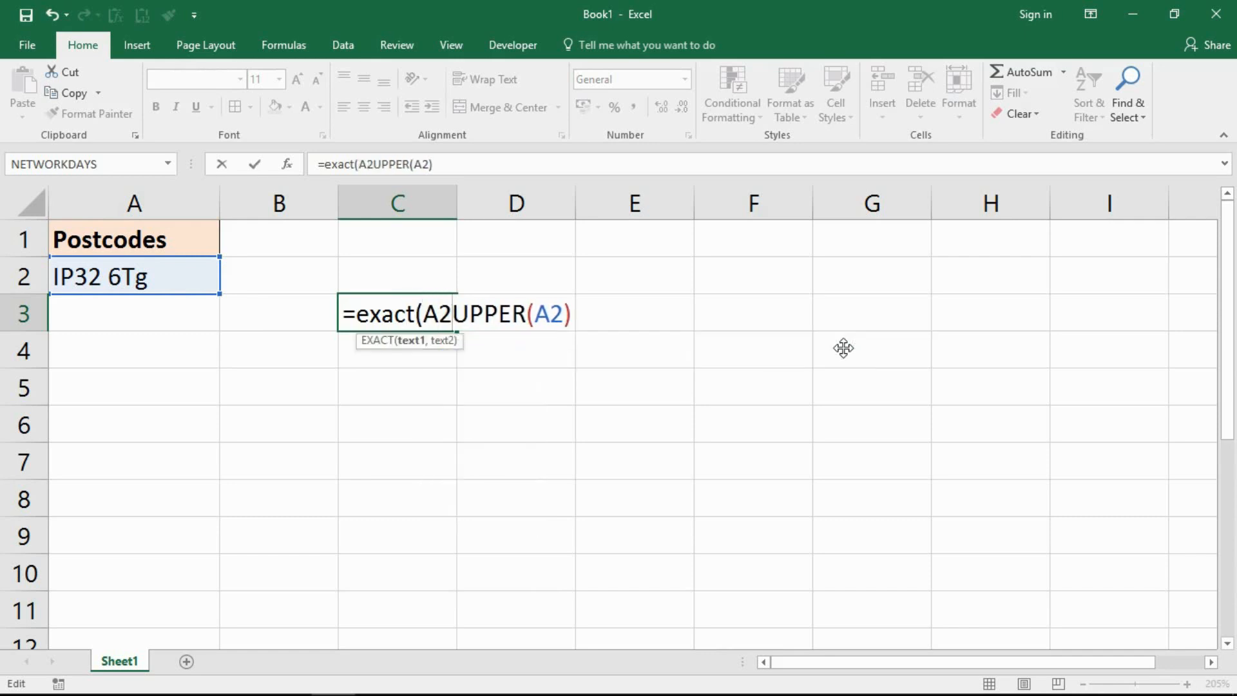
type(",")
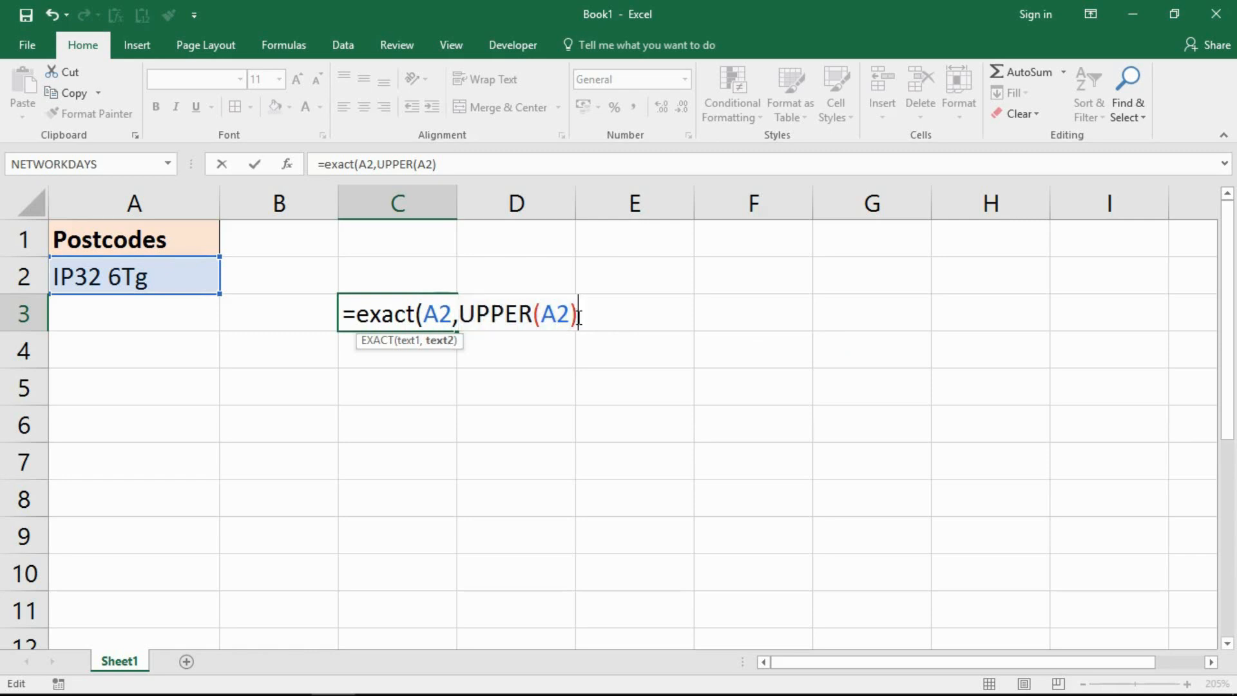
type(")")
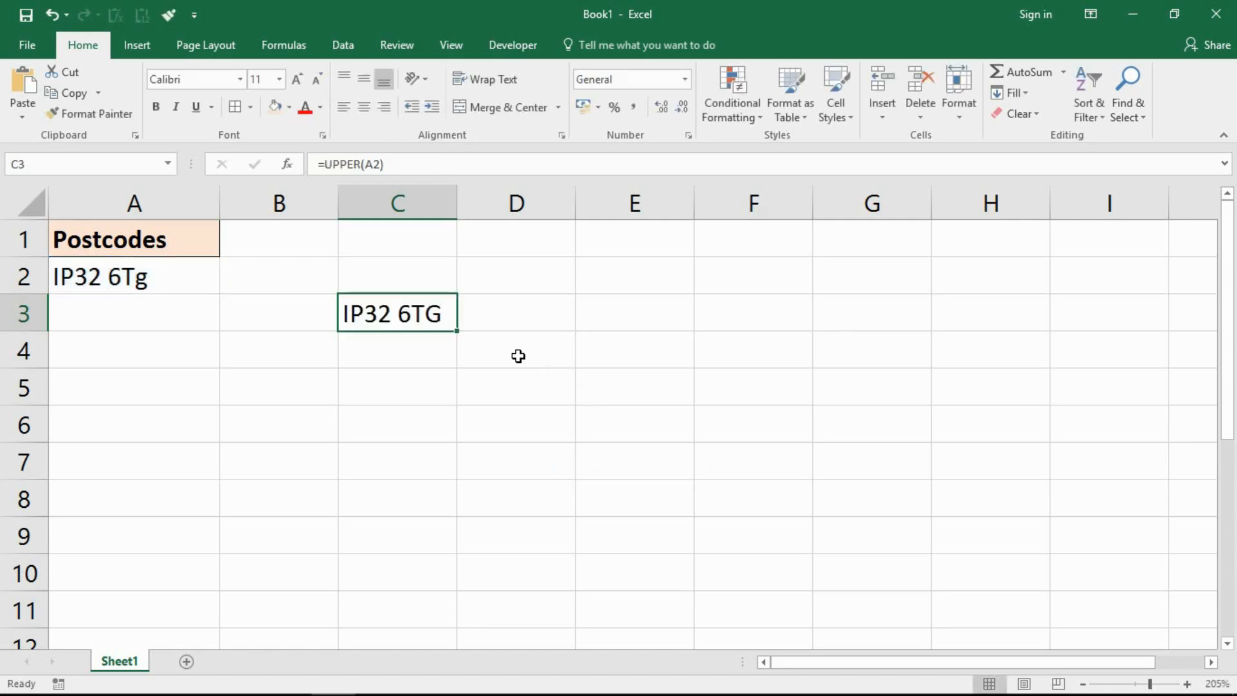
left_click(133, 275)
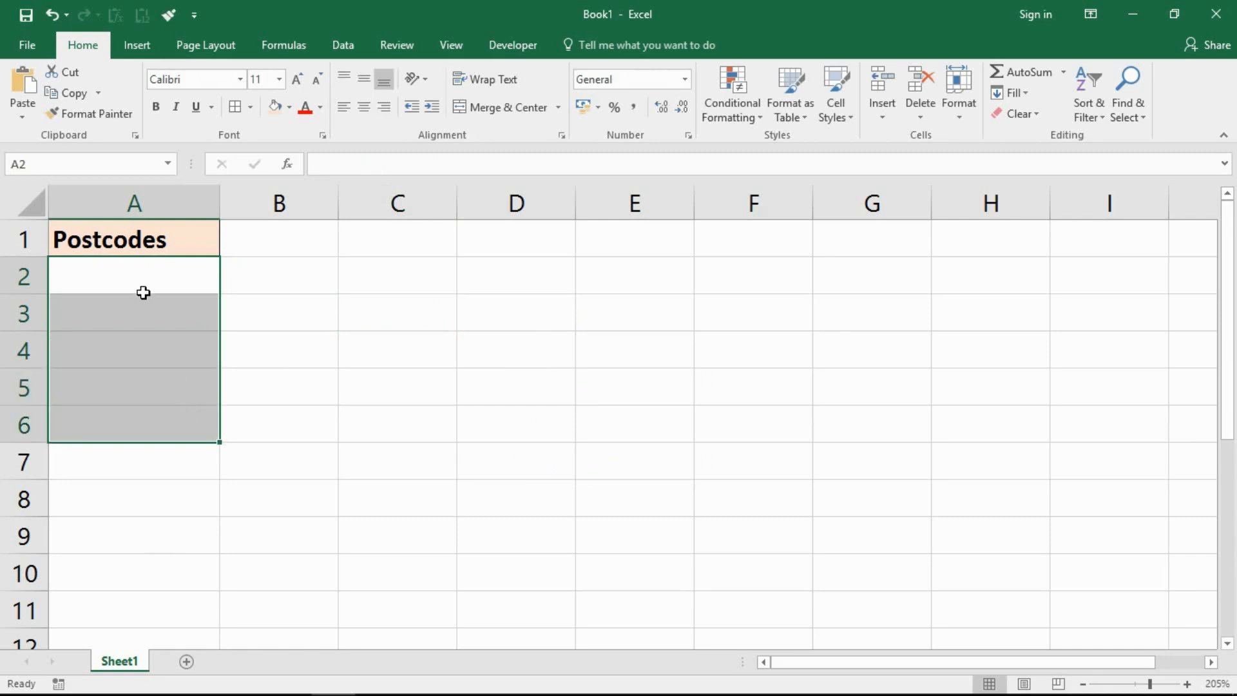
mouse_move(188, 320)
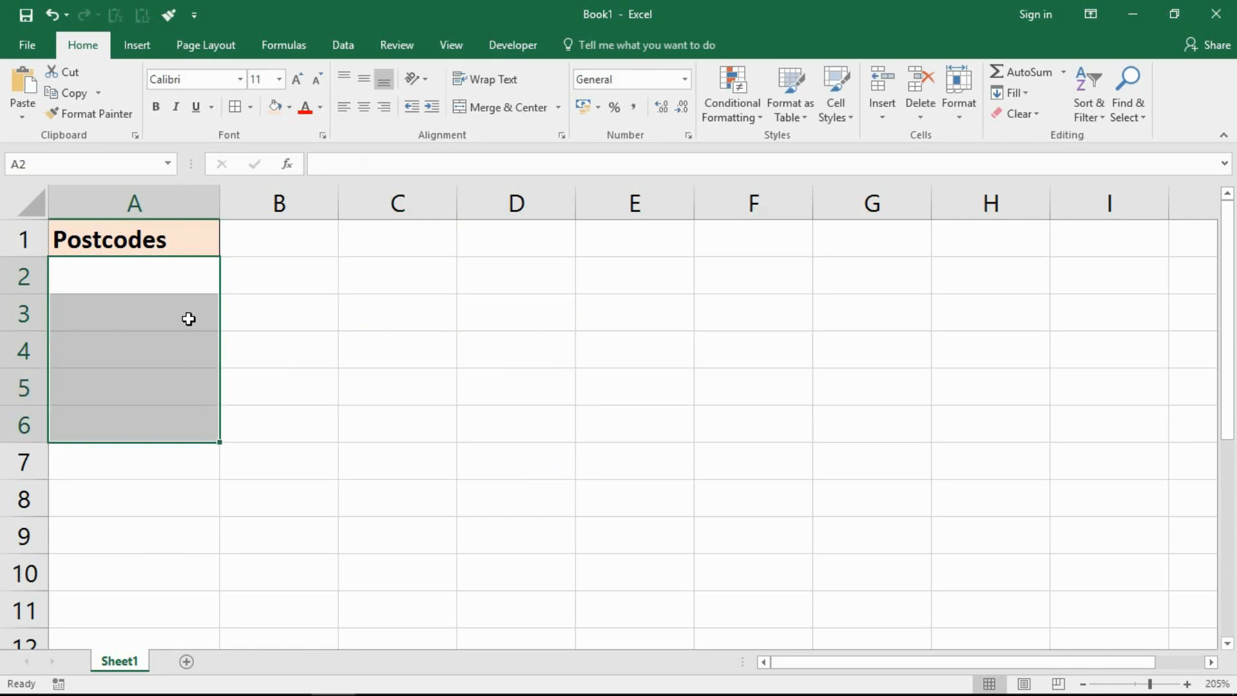
mouse_move(147, 438)
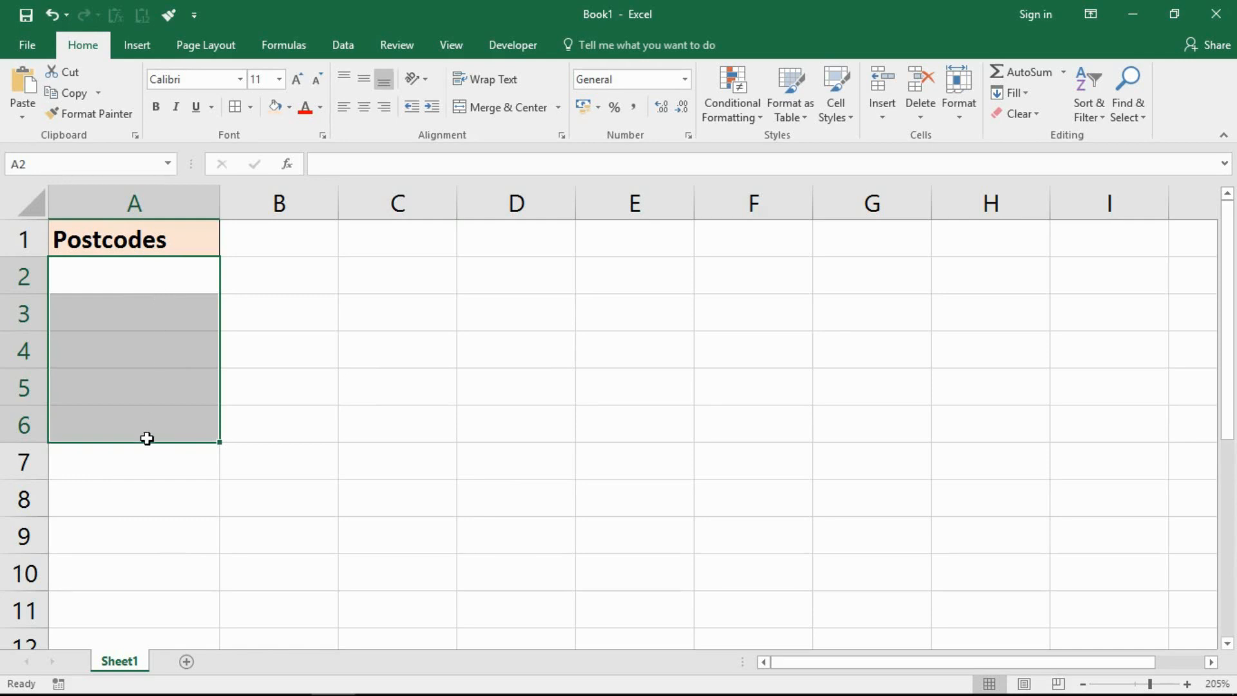
mouse_move(231, 290)
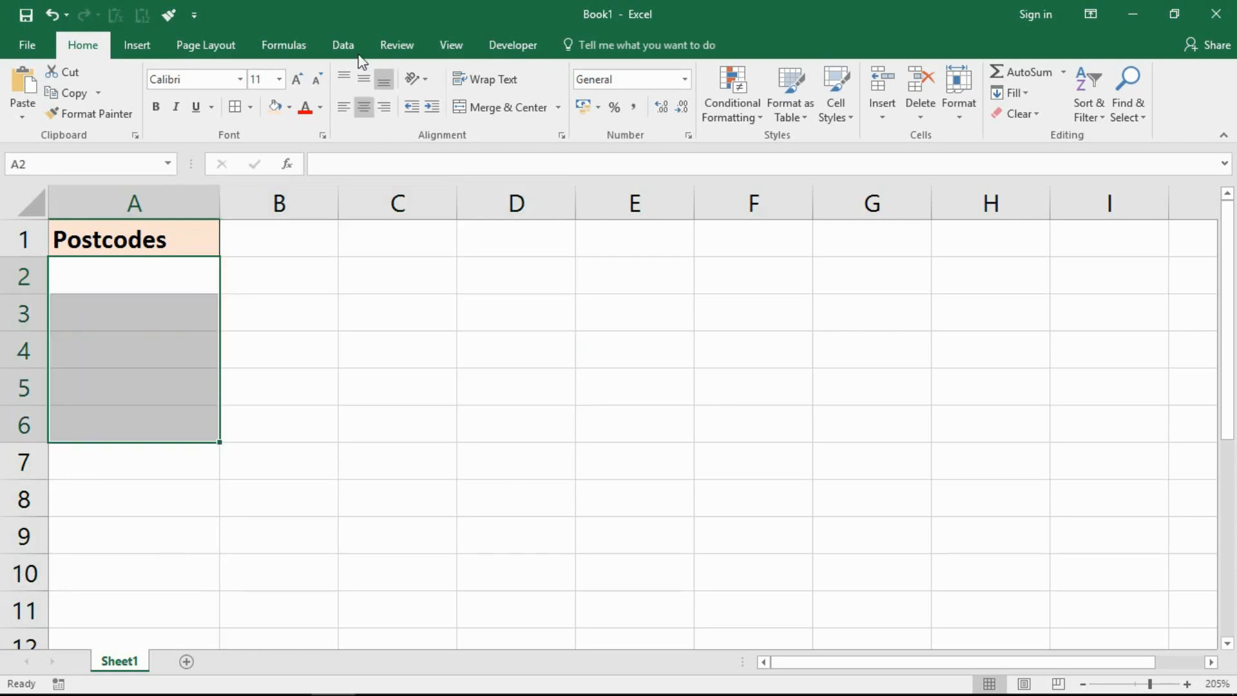
Step: Bring up Data Validation from the Data tab for the selected A2:A6 cells
left_click(342, 46)
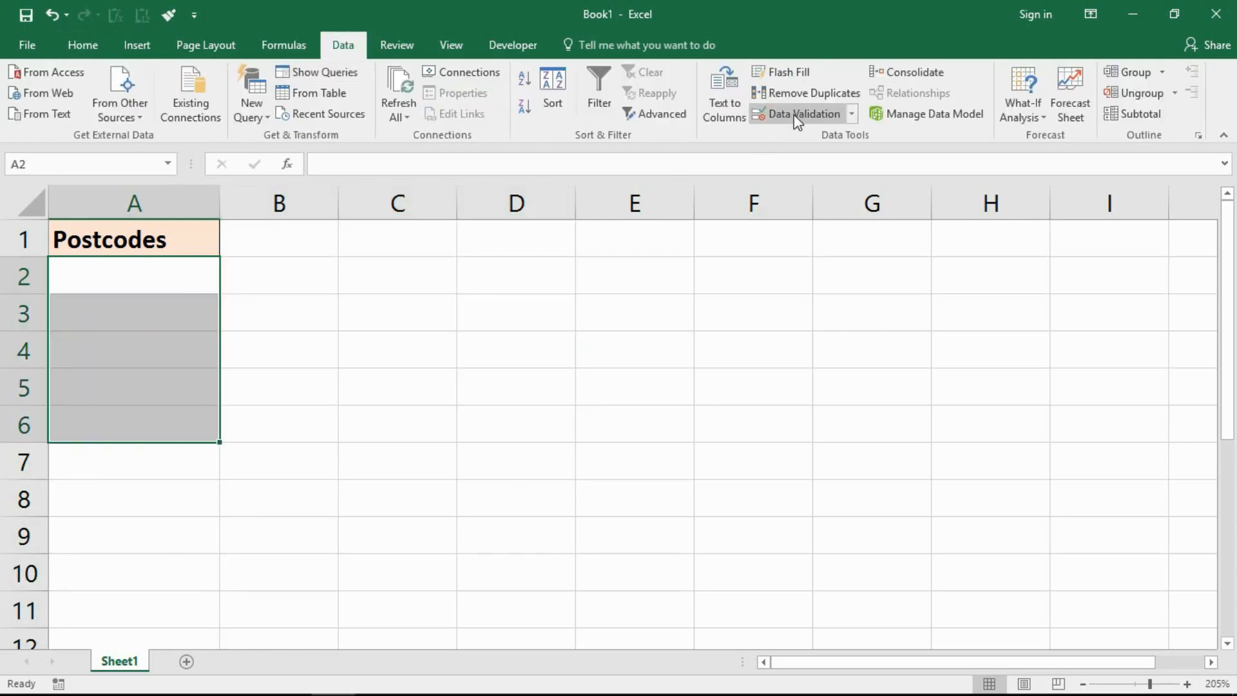
mouse_move(804, 59)
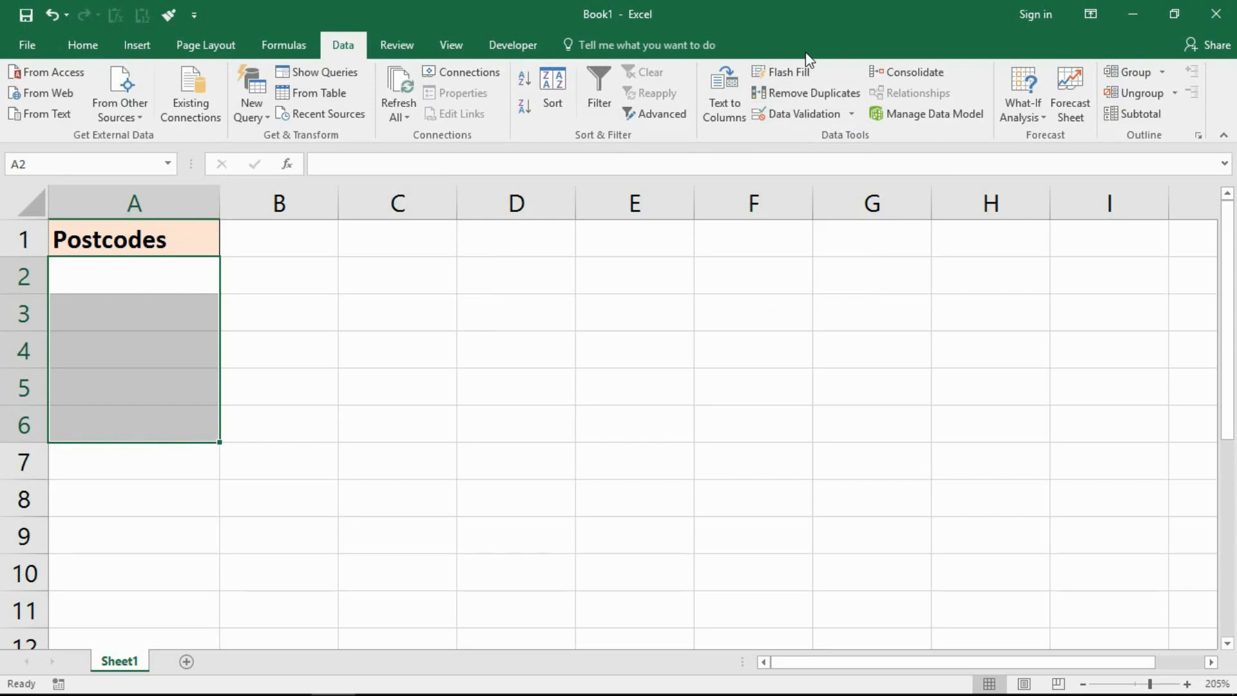
left_click(799, 114)
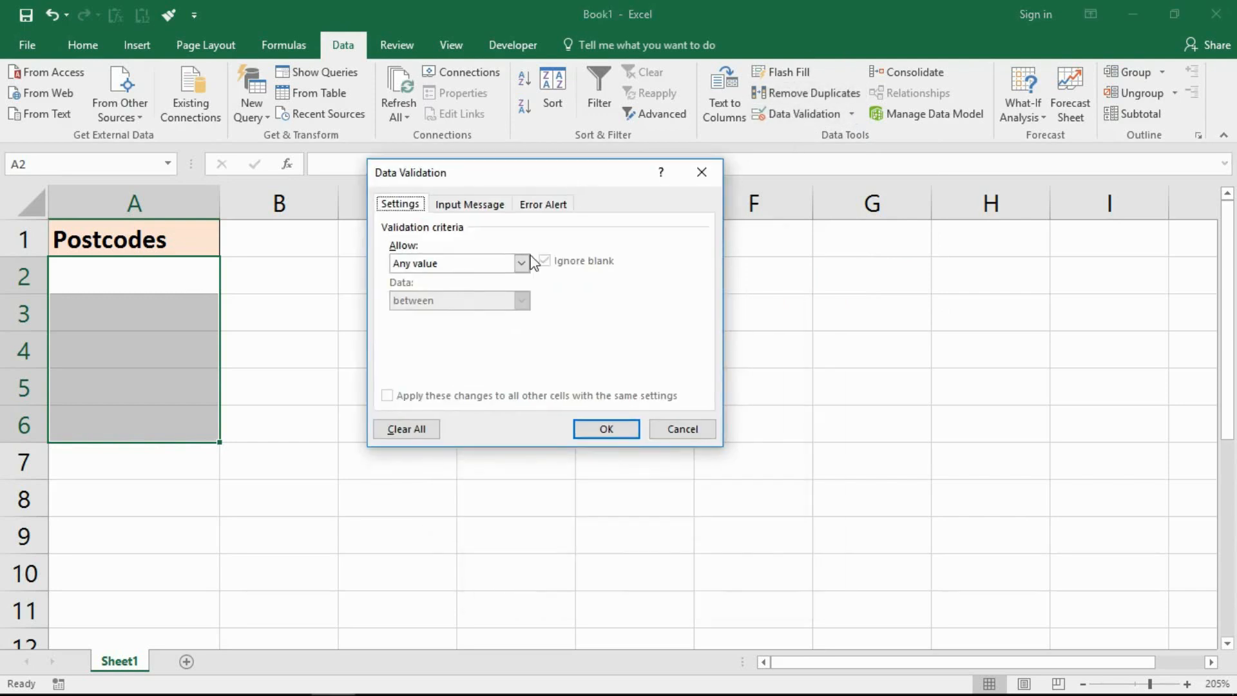
Step: Set Allow to Custom with the rule =exact(A2,UPPER(A2)) for A2:A6
left_click(521, 263)
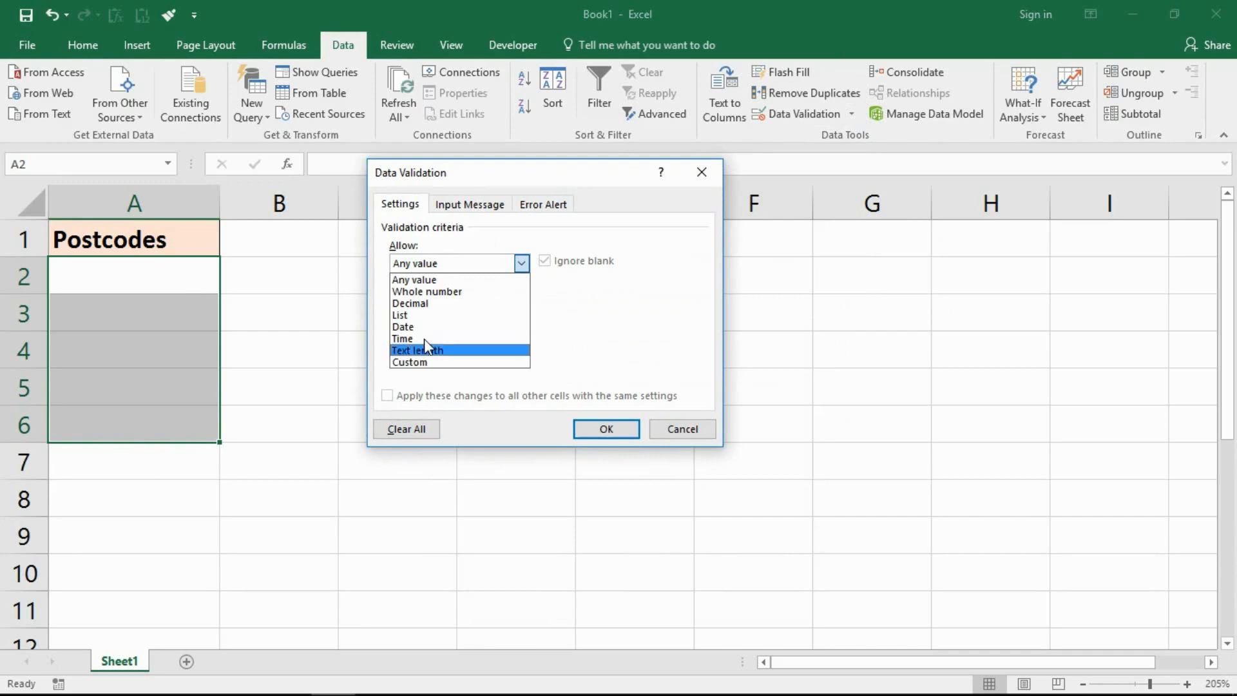
mouse_move(412, 258)
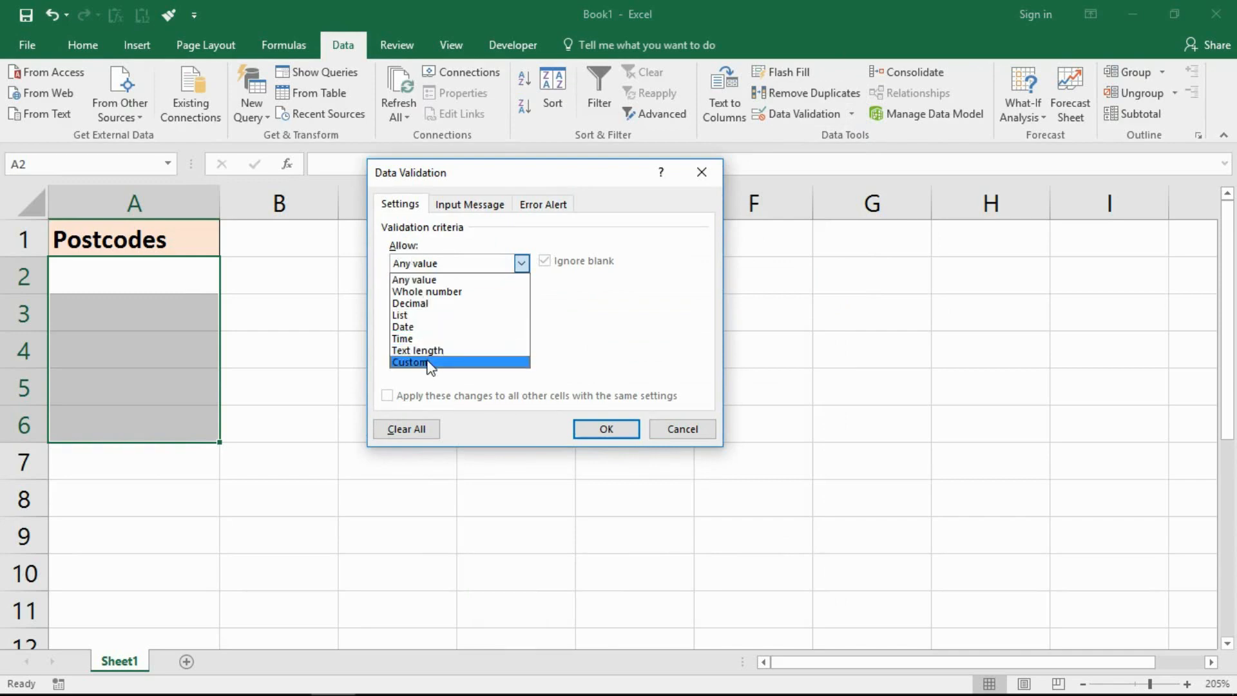
left_click(410, 362)
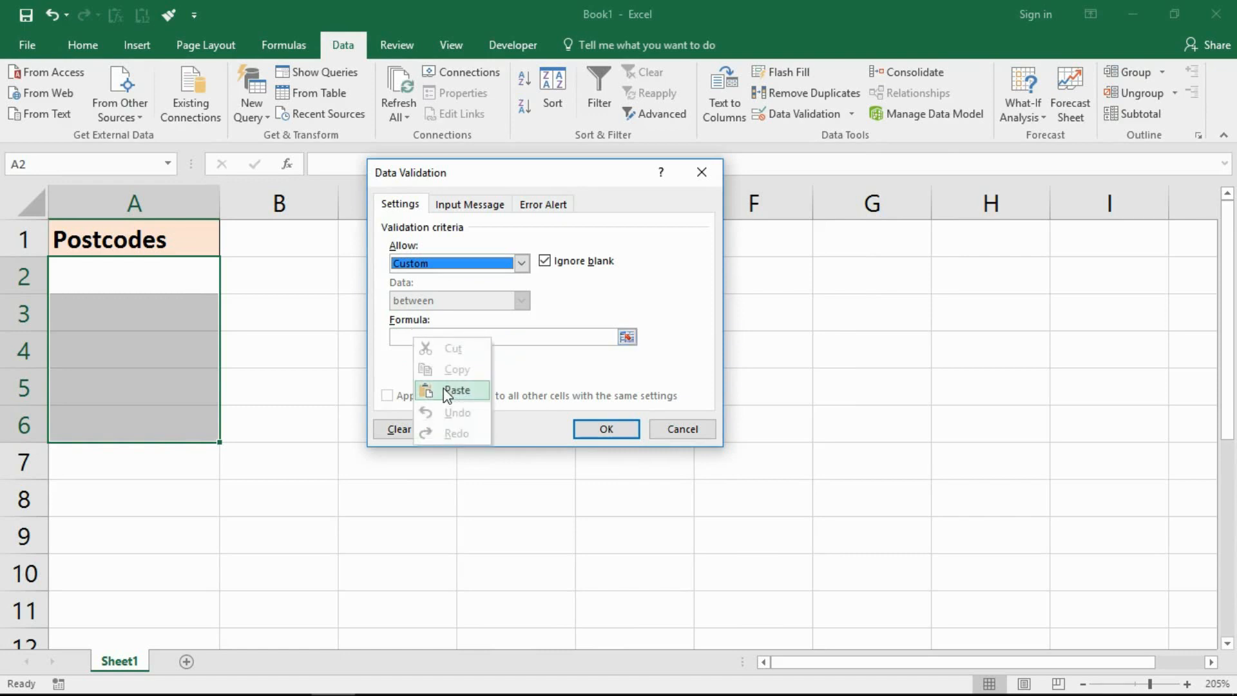
left_click(456, 389)
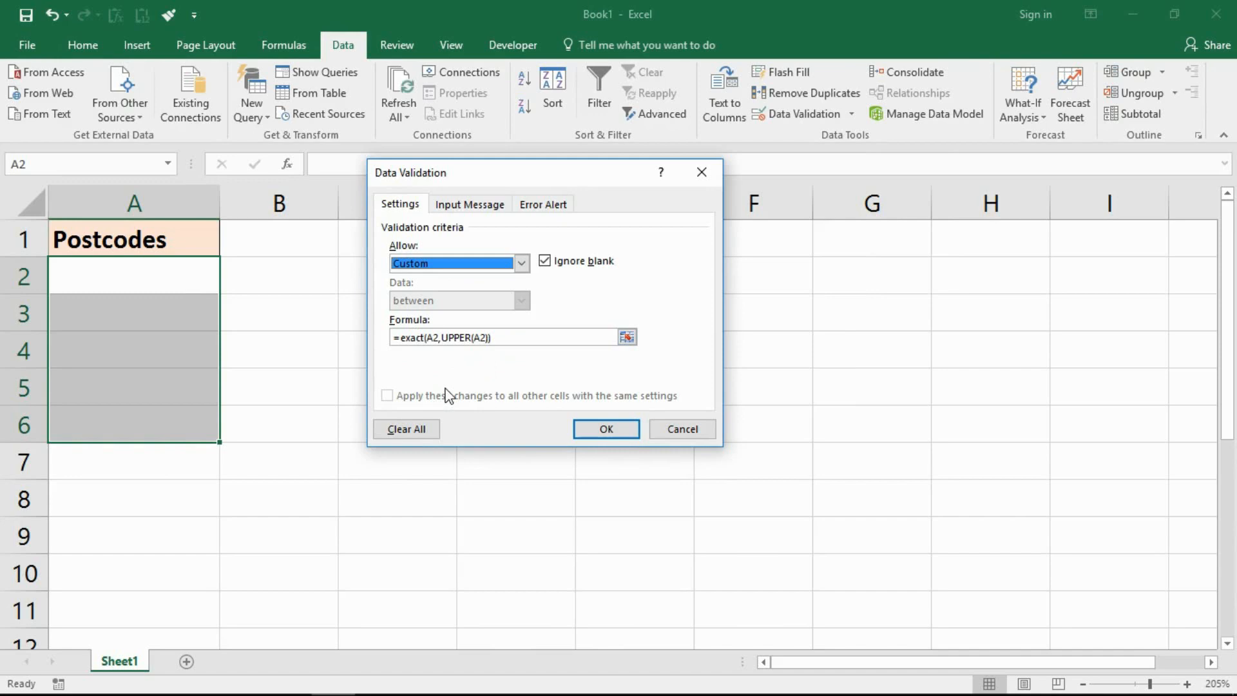
mouse_move(435, 383)
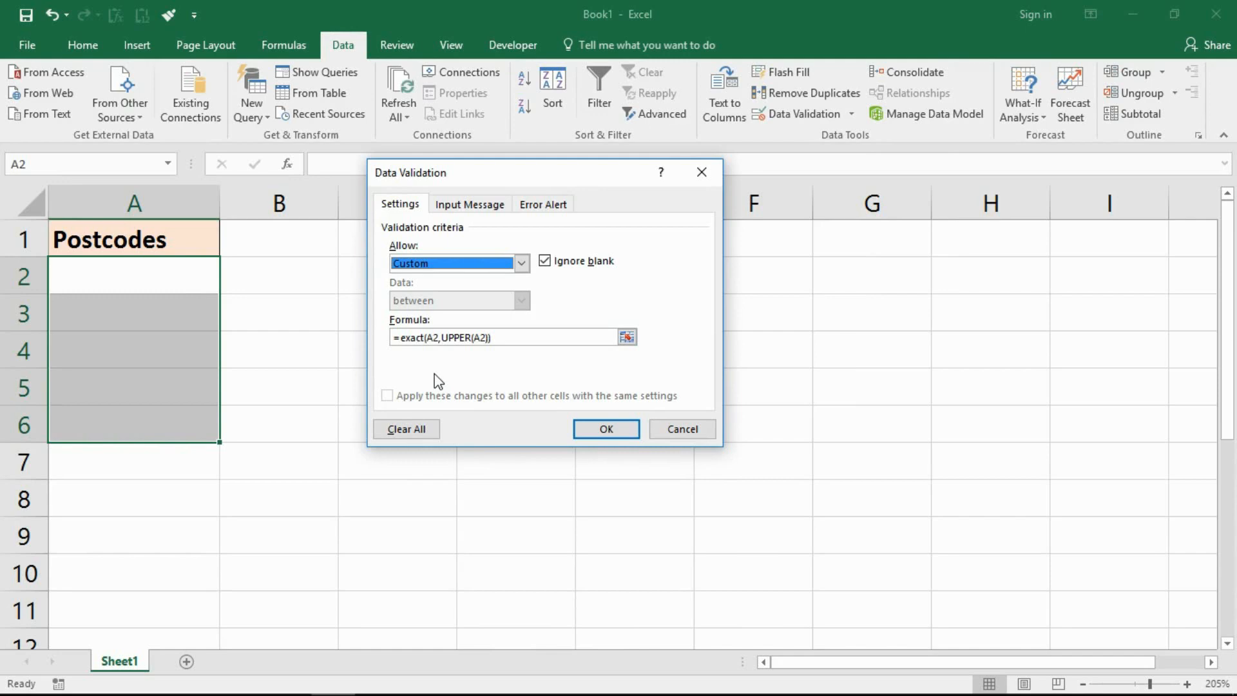
mouse_move(264, 317)
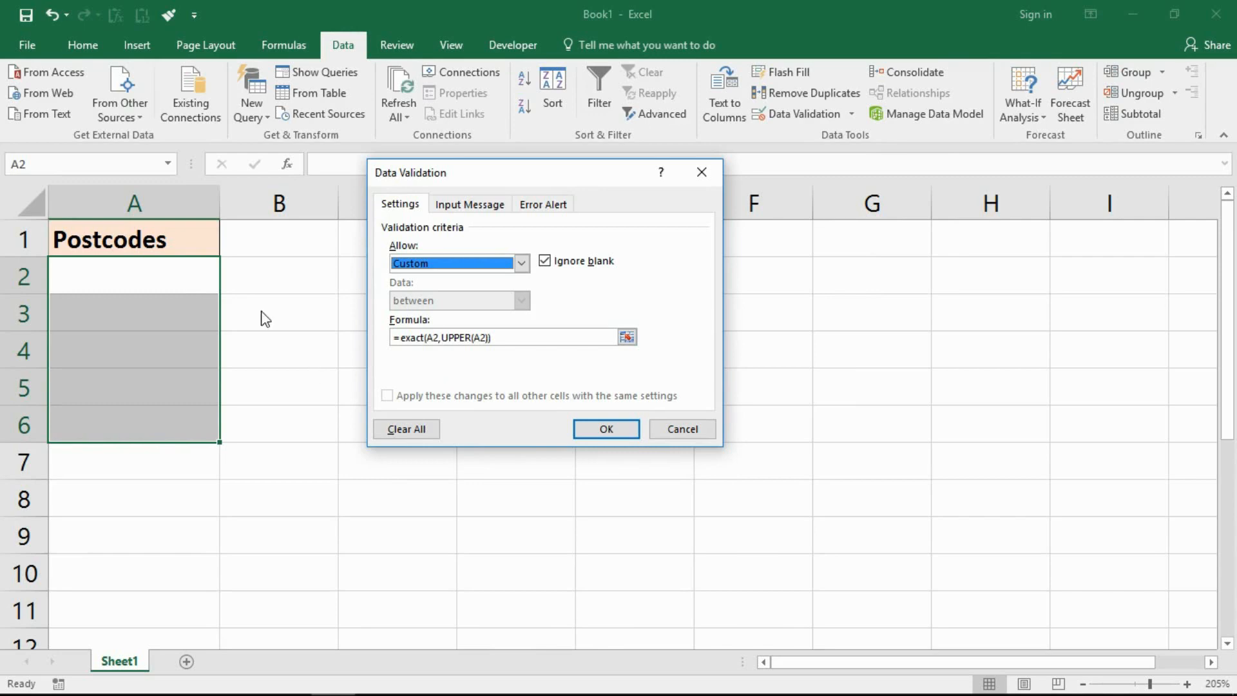
mouse_move(214, 291)
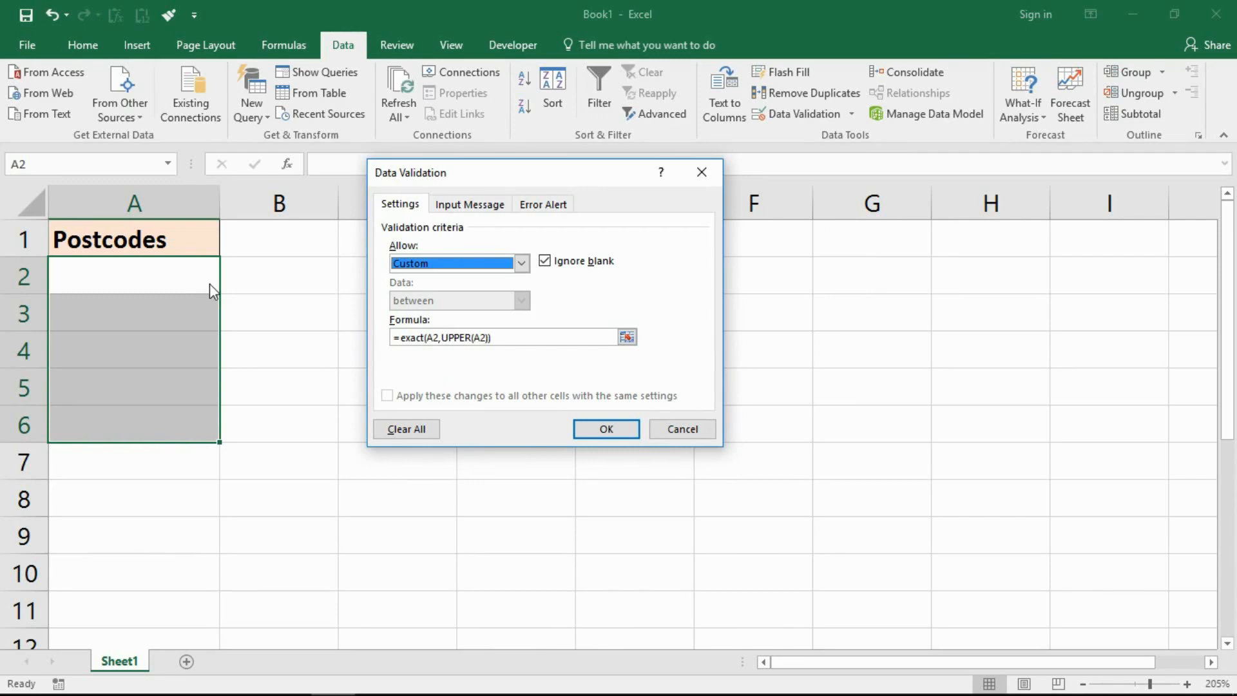
mouse_move(256, 296)
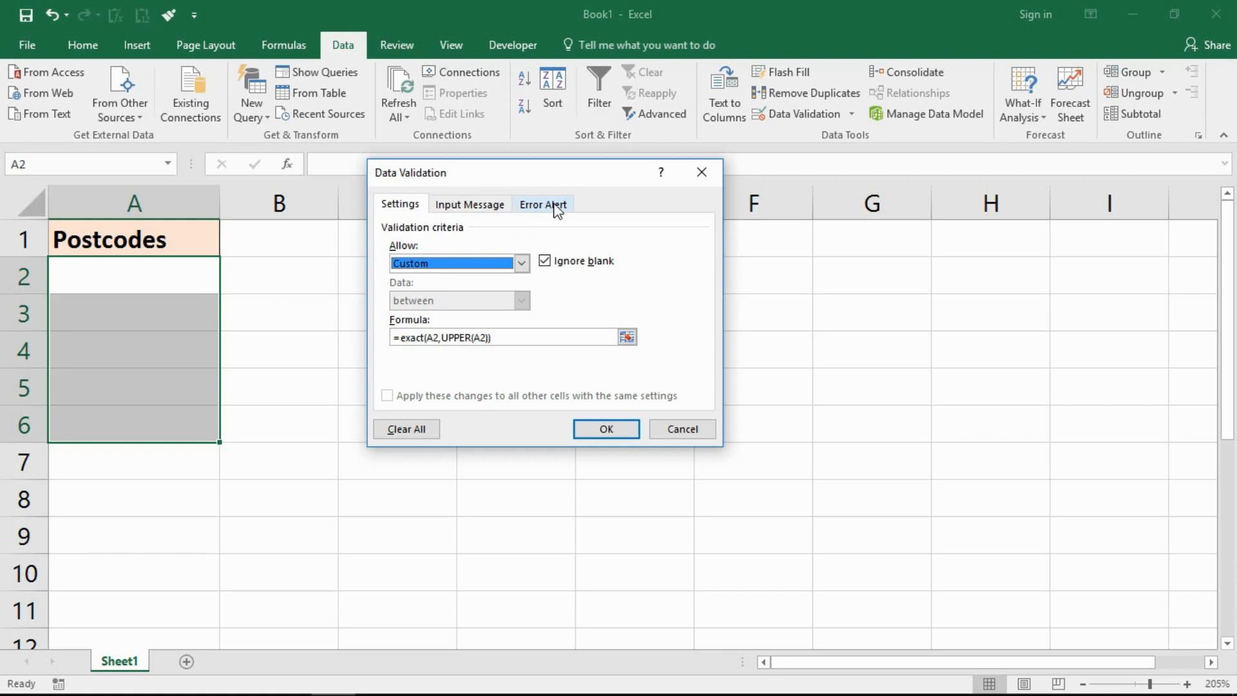
left_click(543, 203)
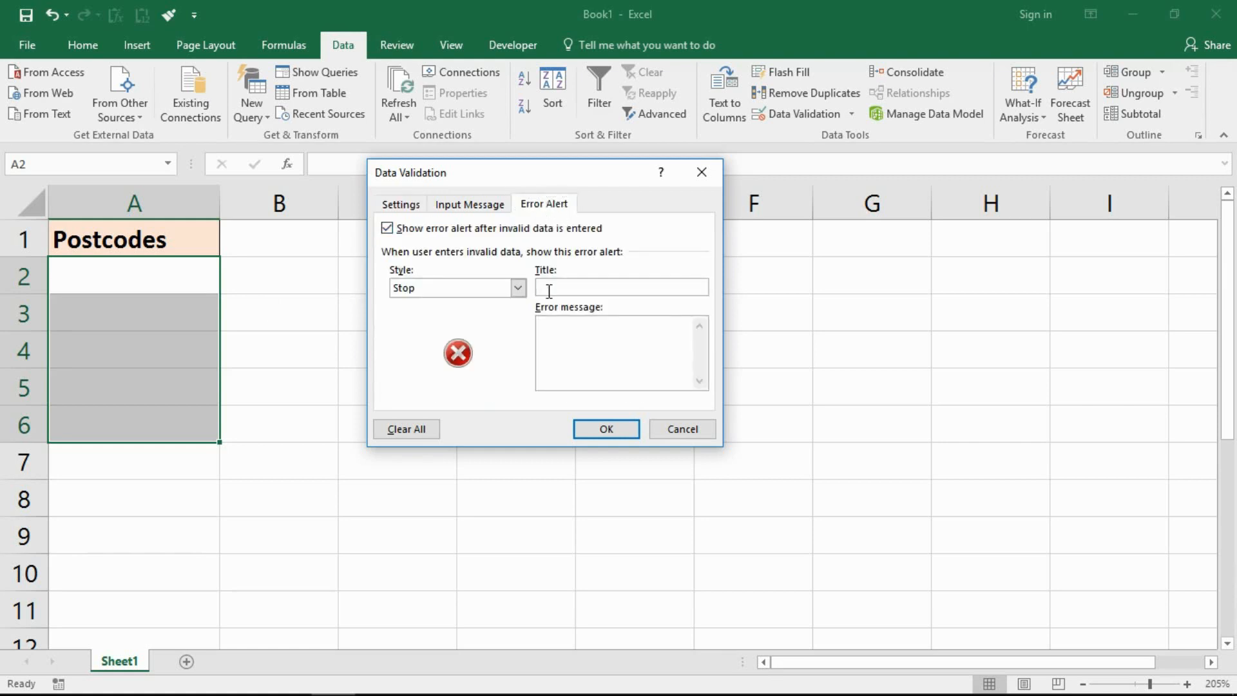
Step: Give the error alert title 'Warning' and message 'The entry must be in uppercase.' and apply the rule
type("Warn")
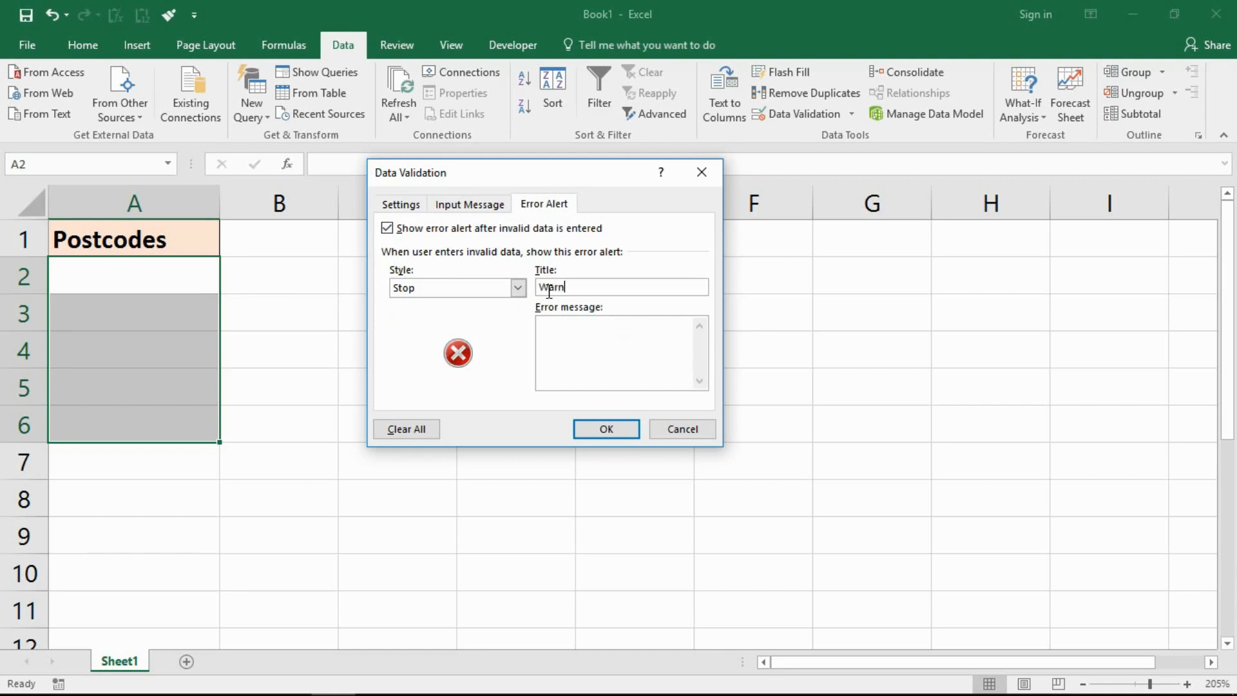
left_click(619, 353)
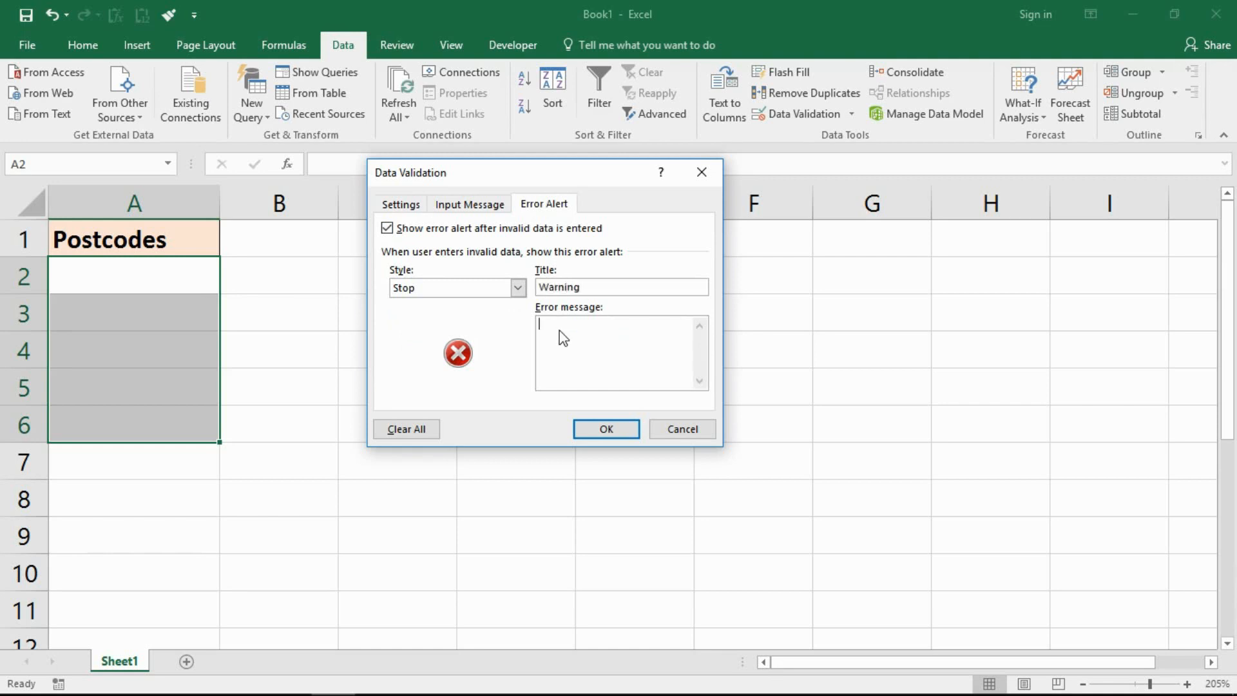
type("The ent")
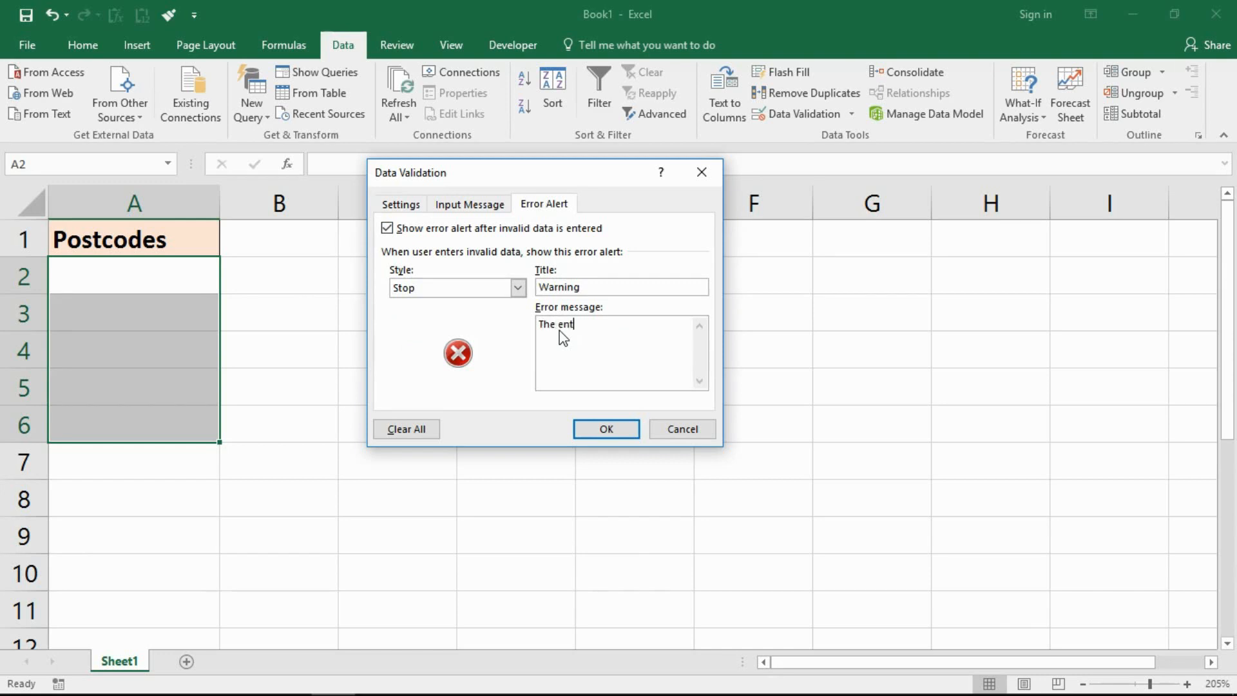
type("ry must be in")
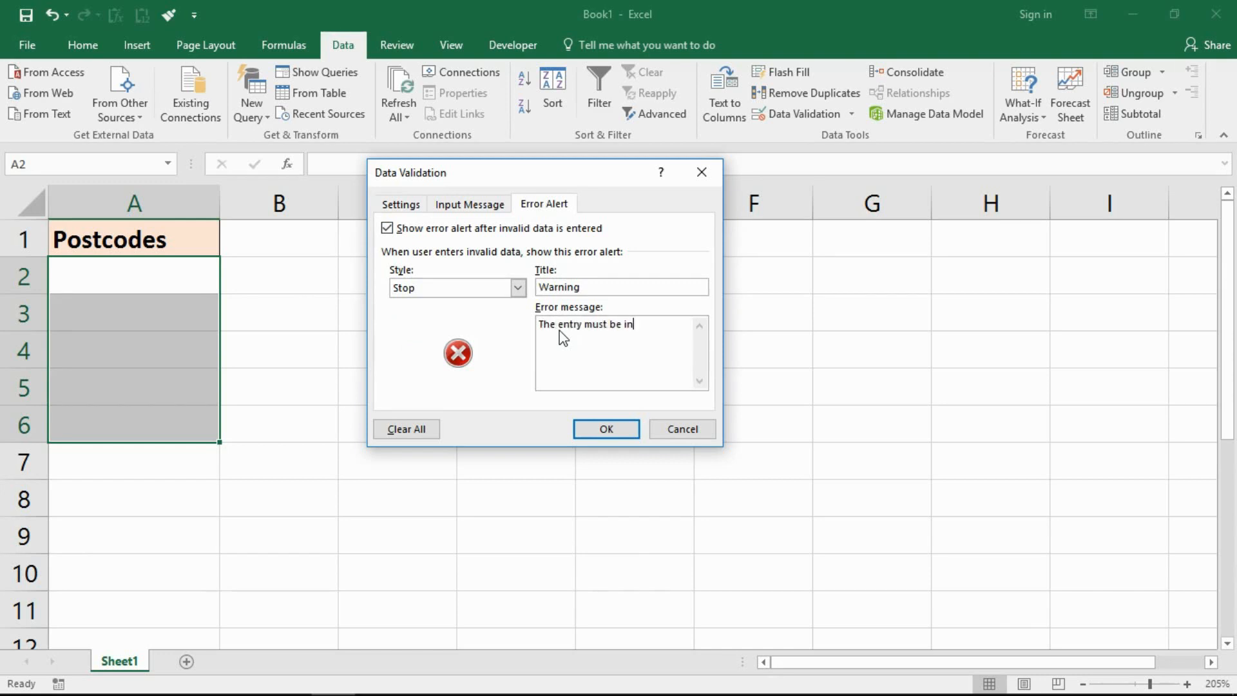
type("upper")
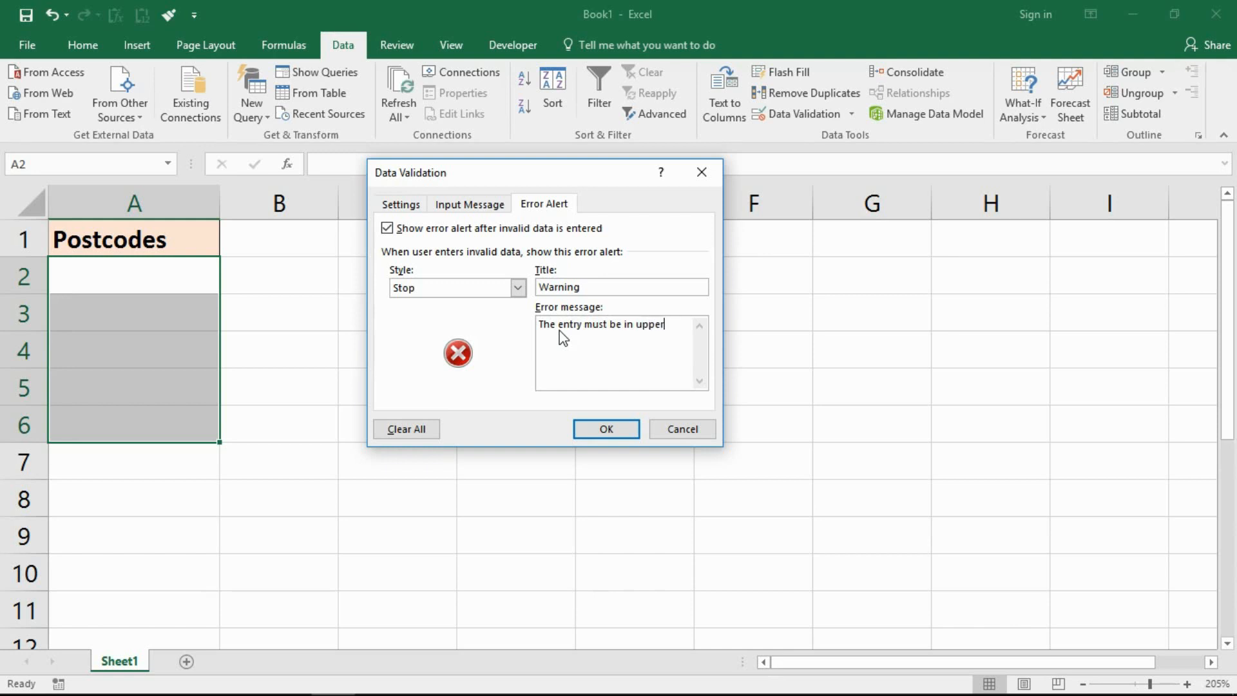
type("case.")
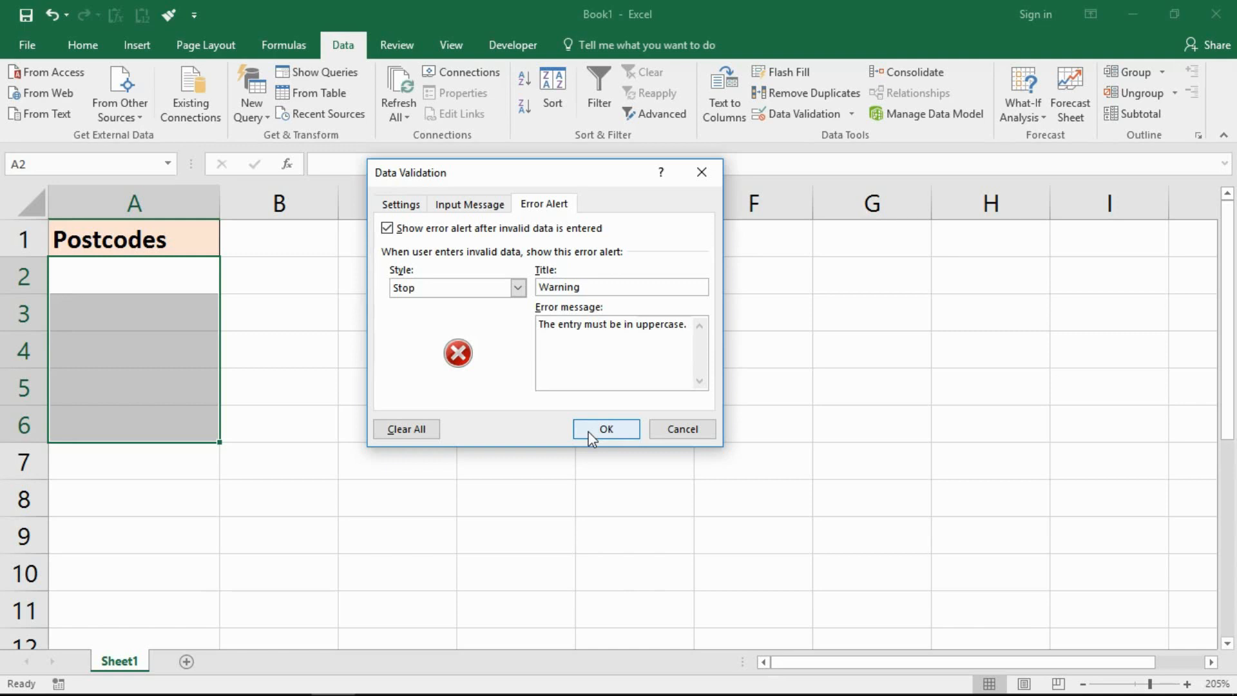
left_click(605, 429)
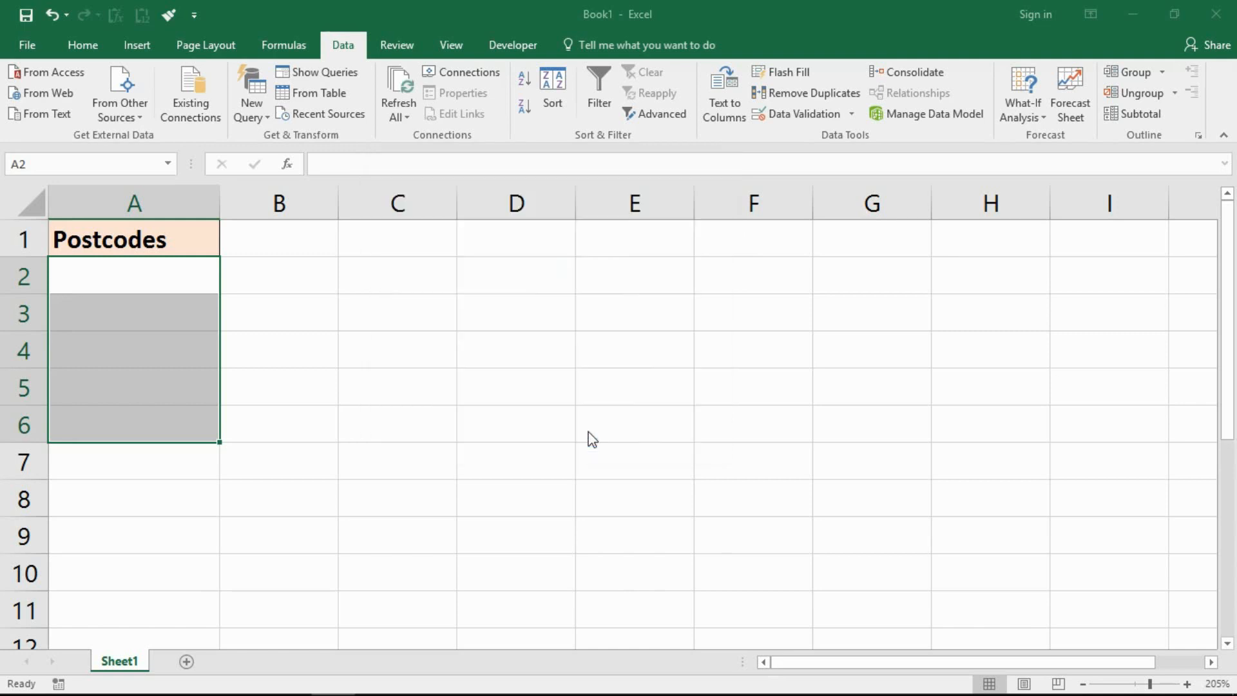
Step: Enter the uppercase postcode RM3 7AD in A2
left_click(133, 274)
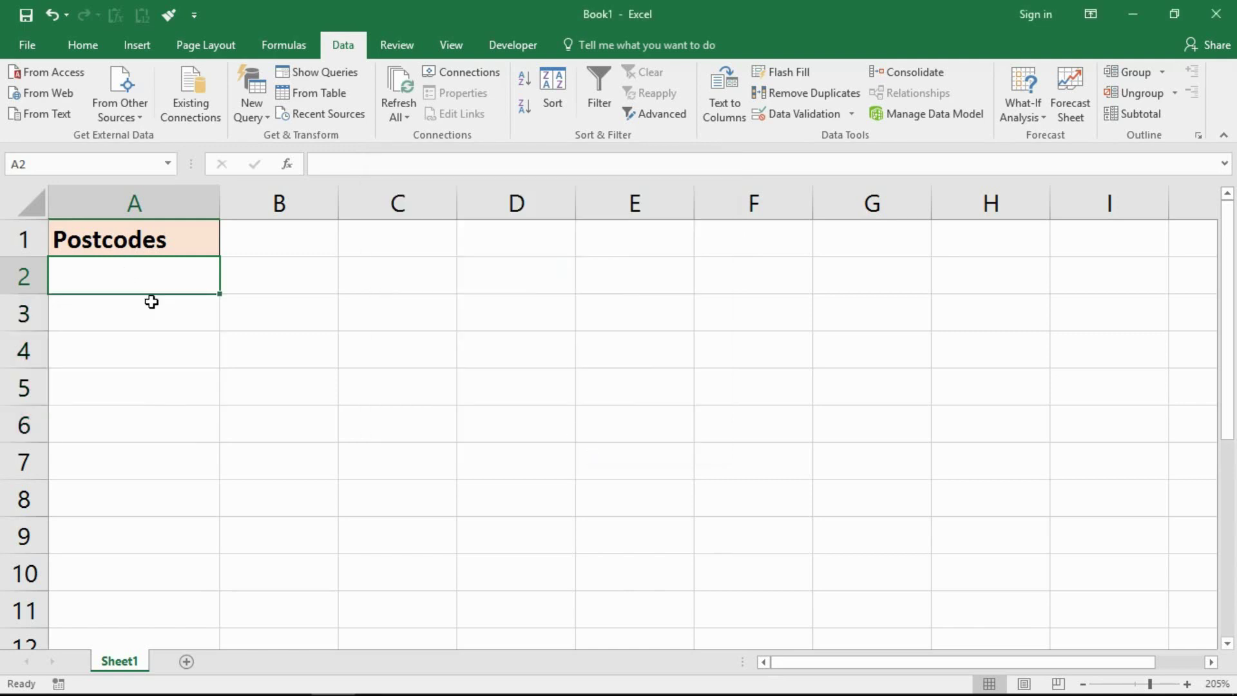
type("RM3")
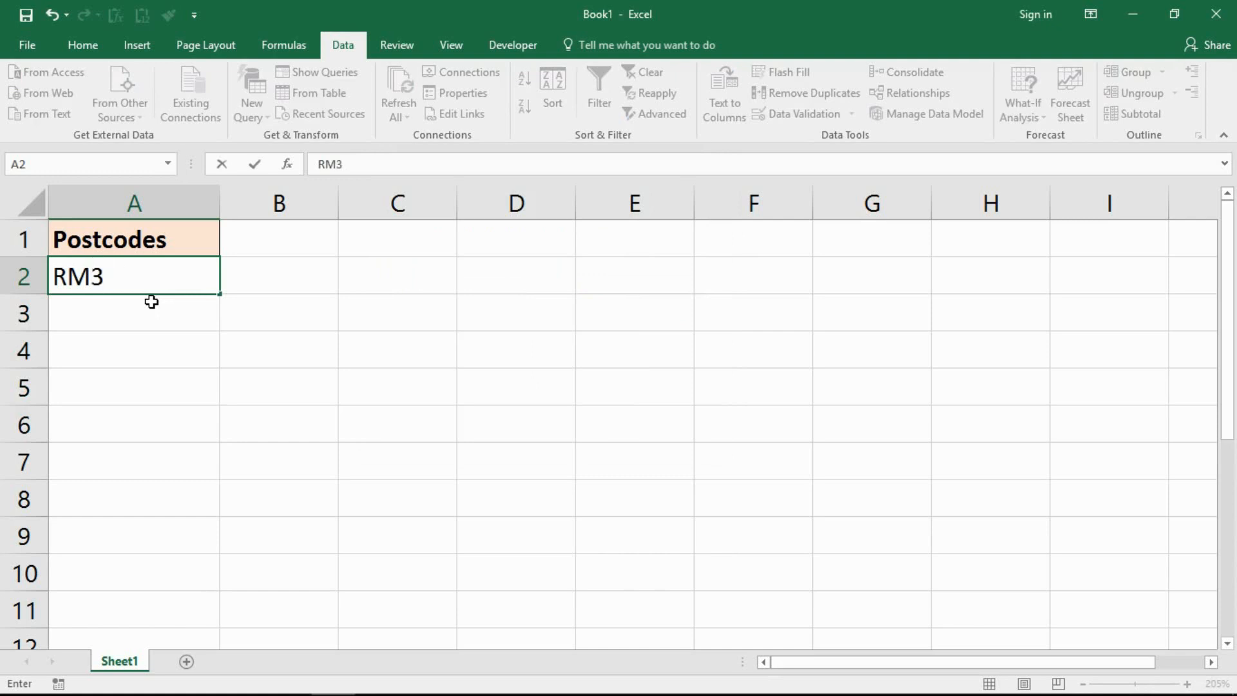
type("7AD")
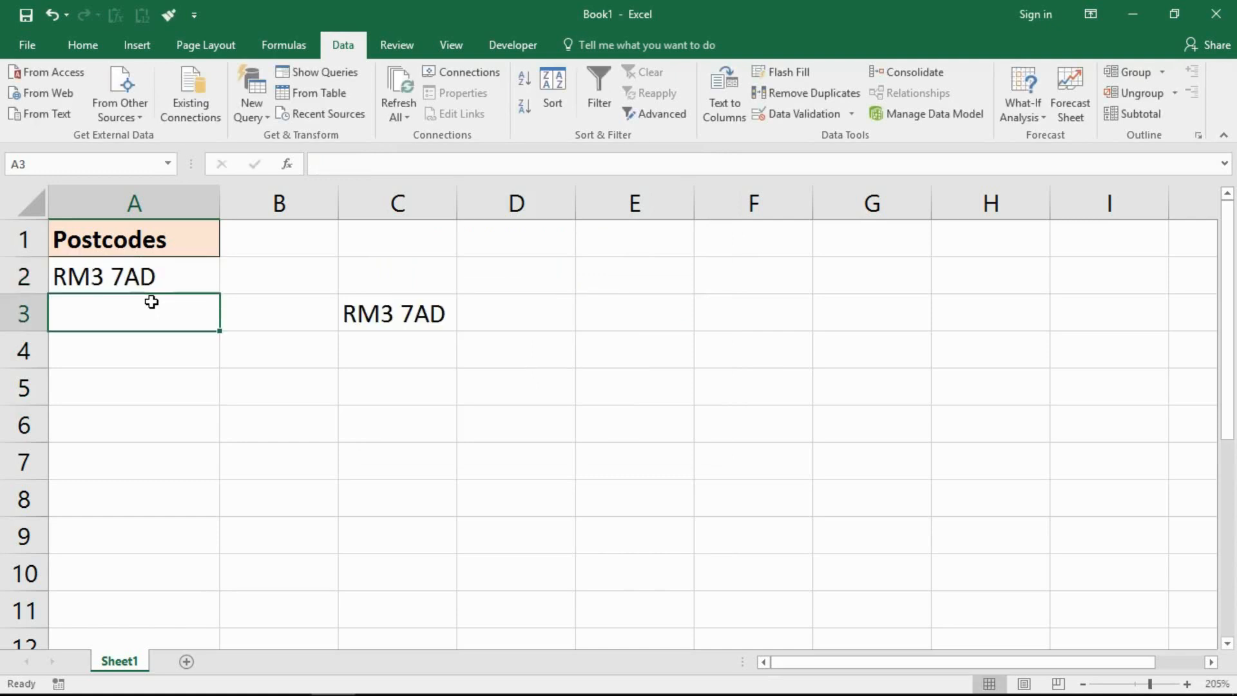
Step: Start a lowercase test postcode iP12 9CV in A3
left_click(397, 313)
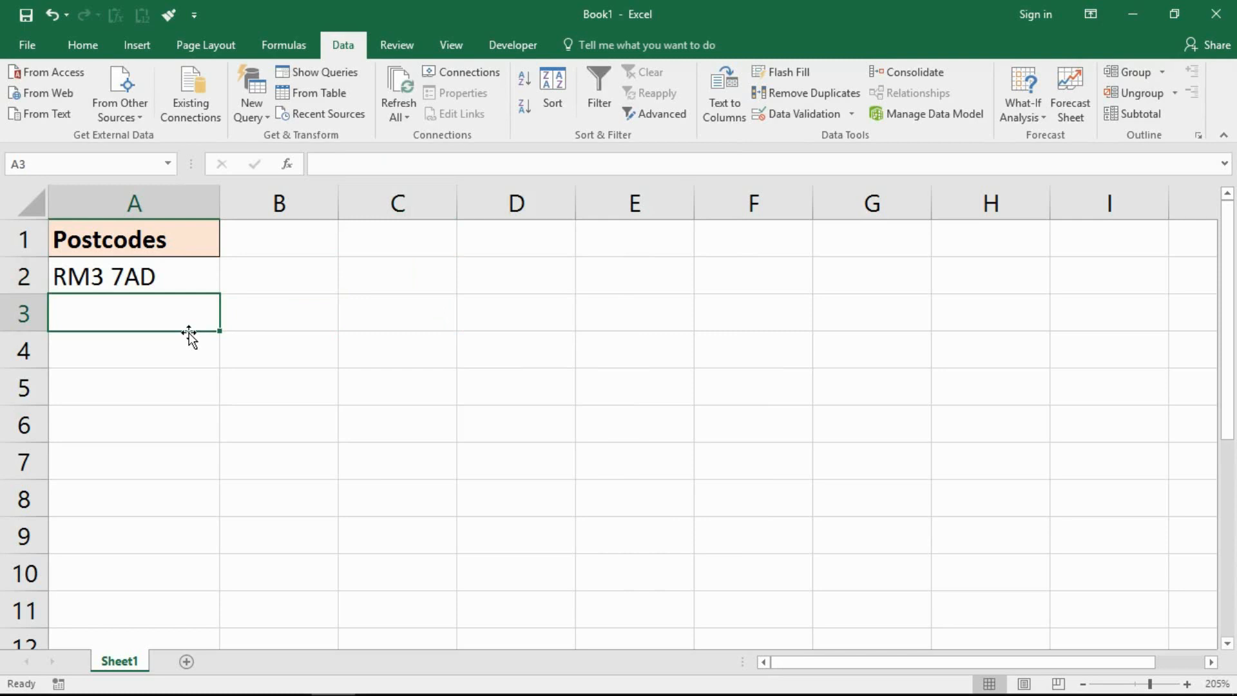
type("P12")
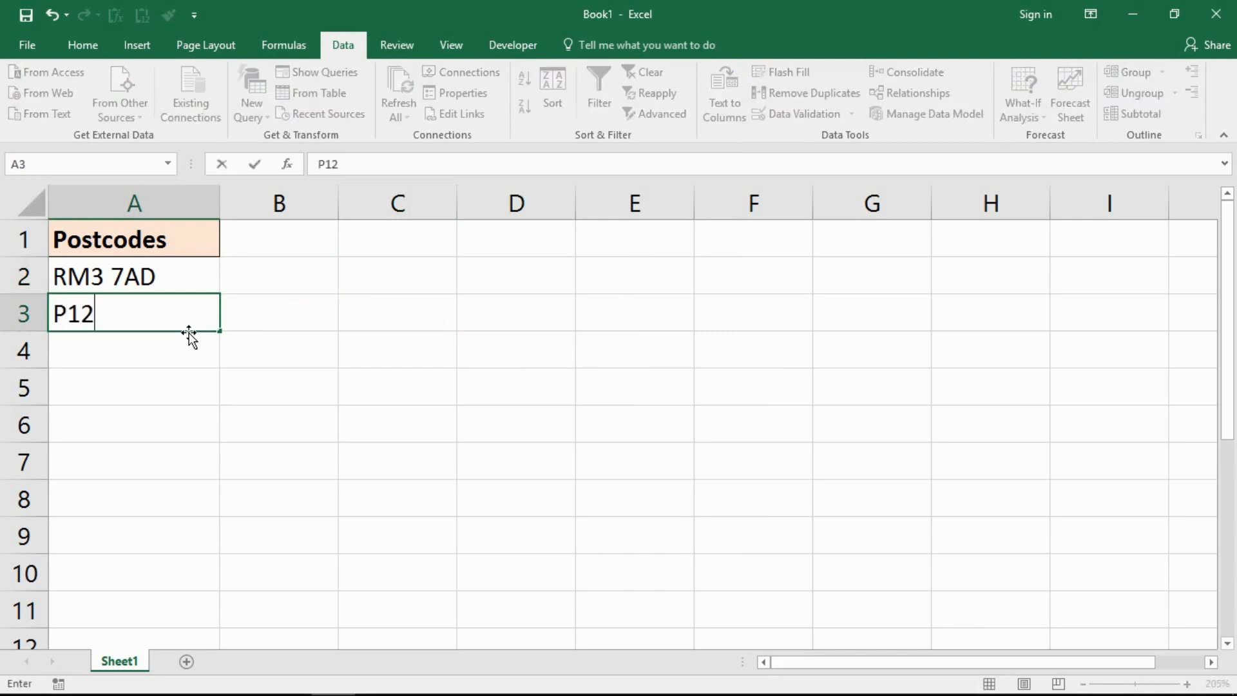
type("9CV")
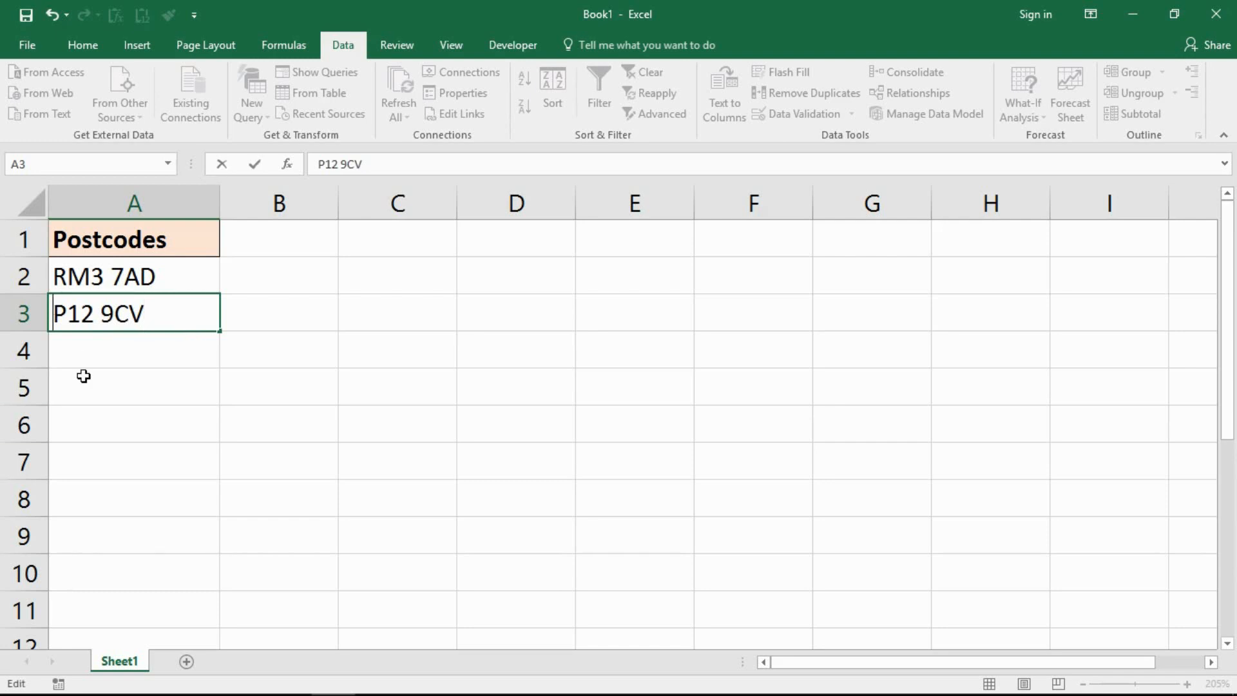
type("i")
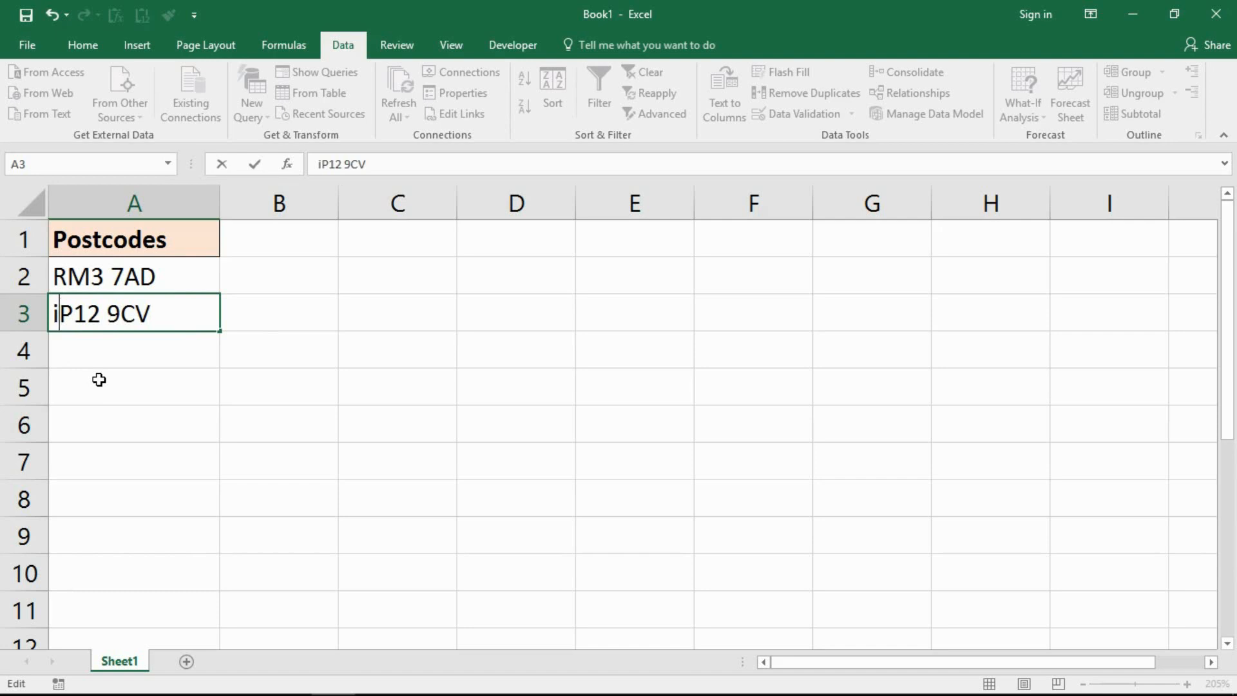
Step: Commit iP12 9CV, see the Warning alert reject it, and cancel leaving A3 empty
key("Enter")
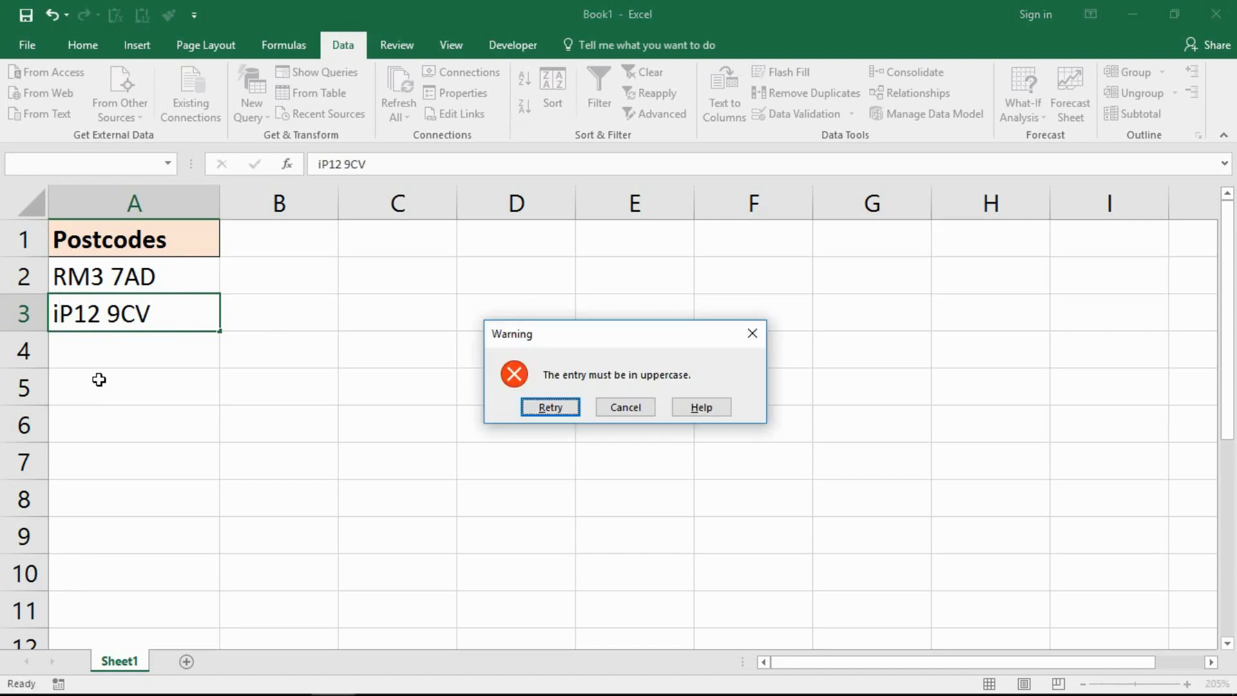
mouse_move(667, 390)
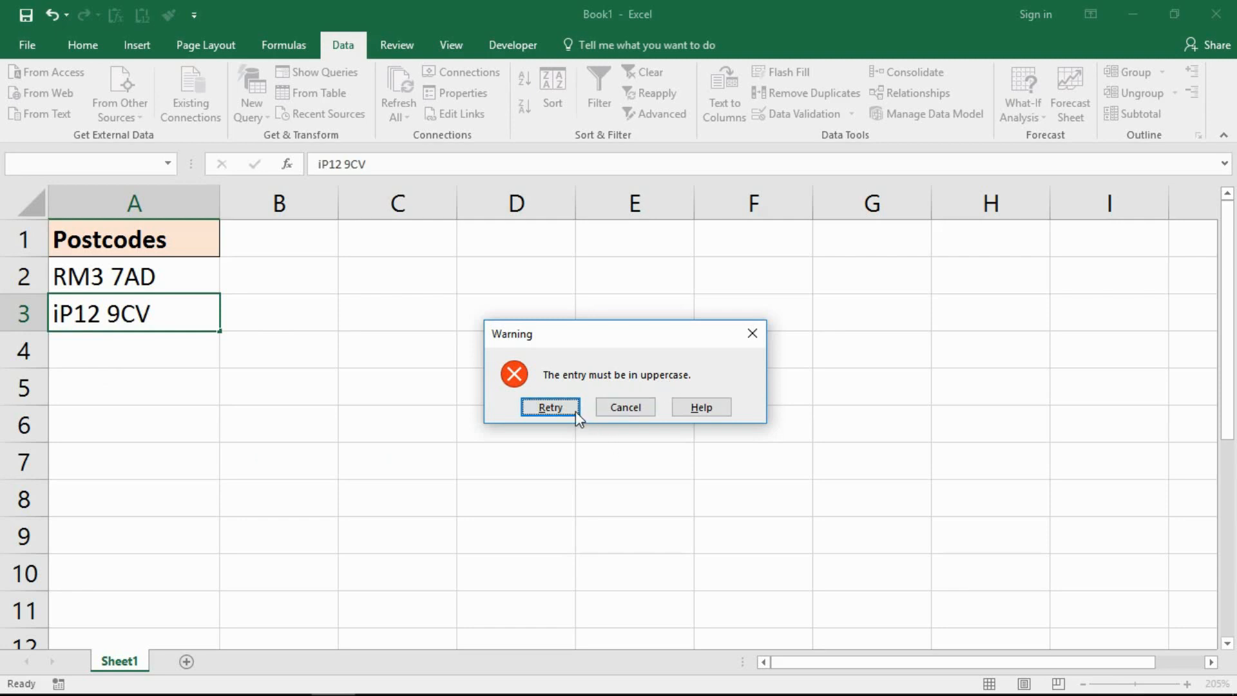
mouse_move(639, 420)
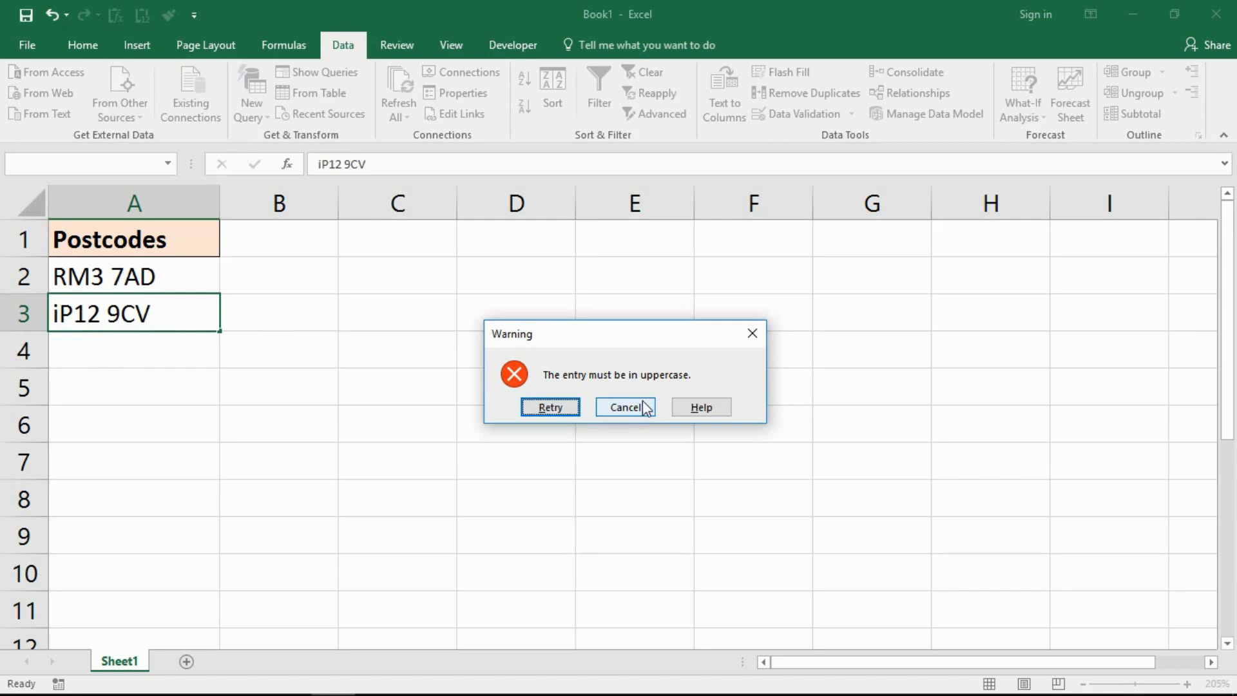
left_click(626, 406)
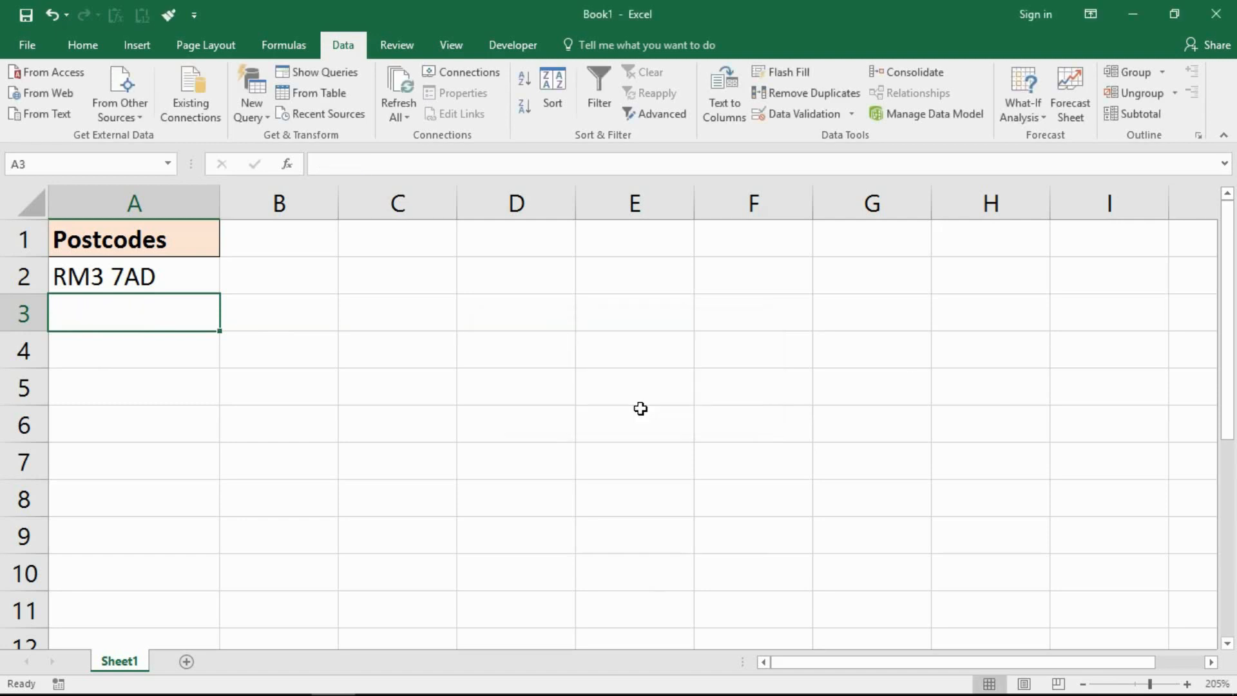